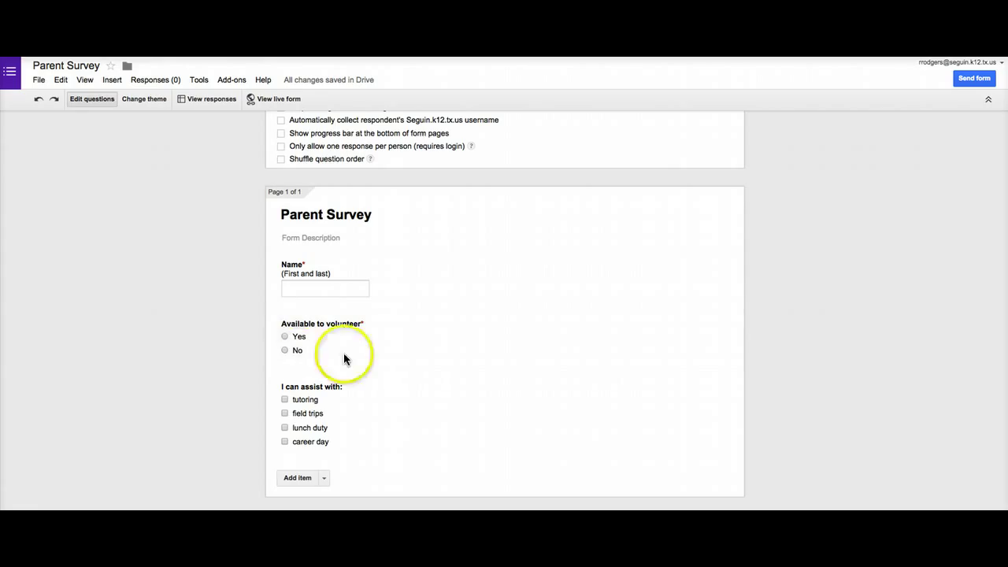
pyautogui.moveTo(172, 347)
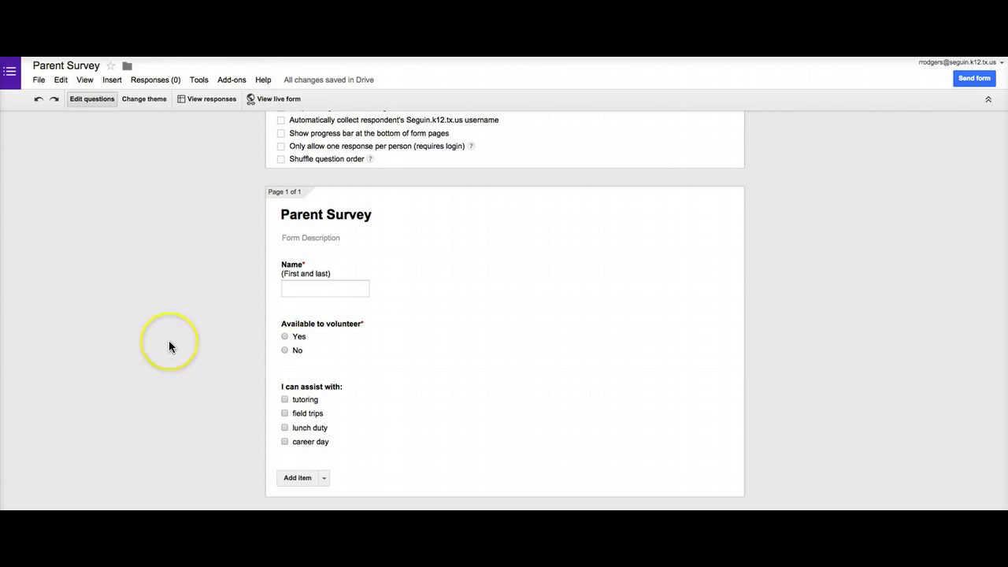
pyautogui.moveTo(337, 375)
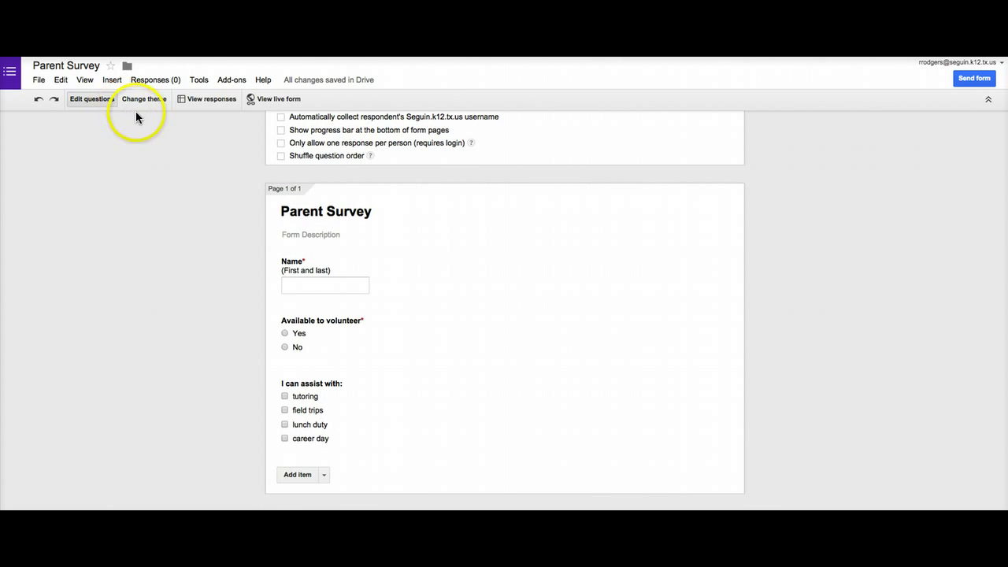
pyautogui.moveTo(150, 104)
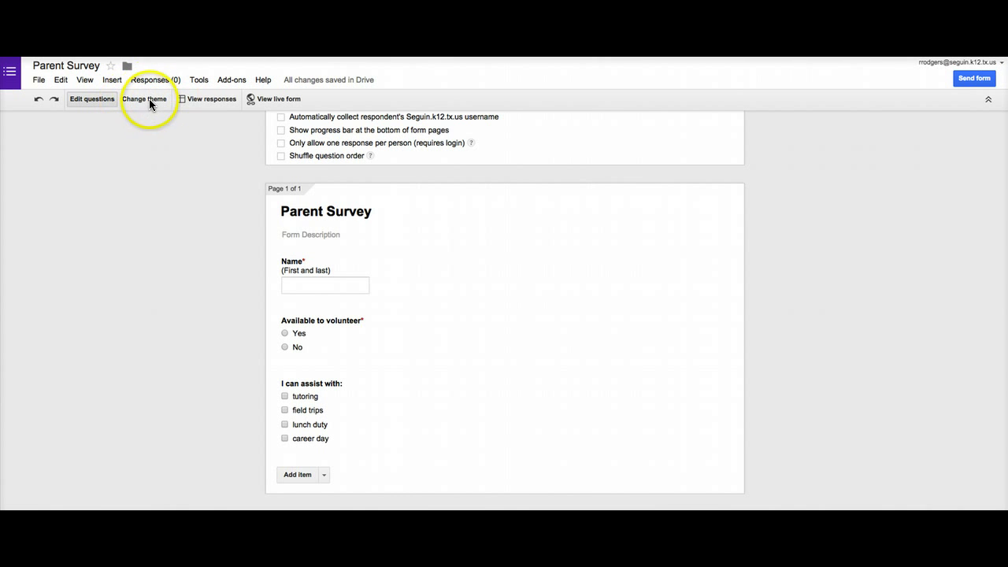
# - Browse the theme gallery, trying Beach Evening and Birthday Cats on the Parent Survey
pyautogui.click(145, 97)
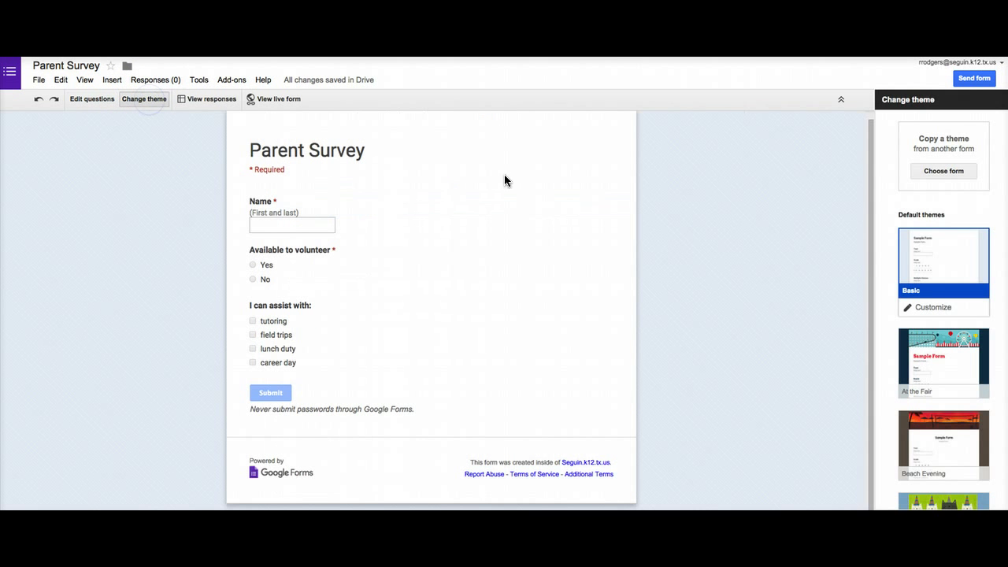
pyautogui.scroll(-3)
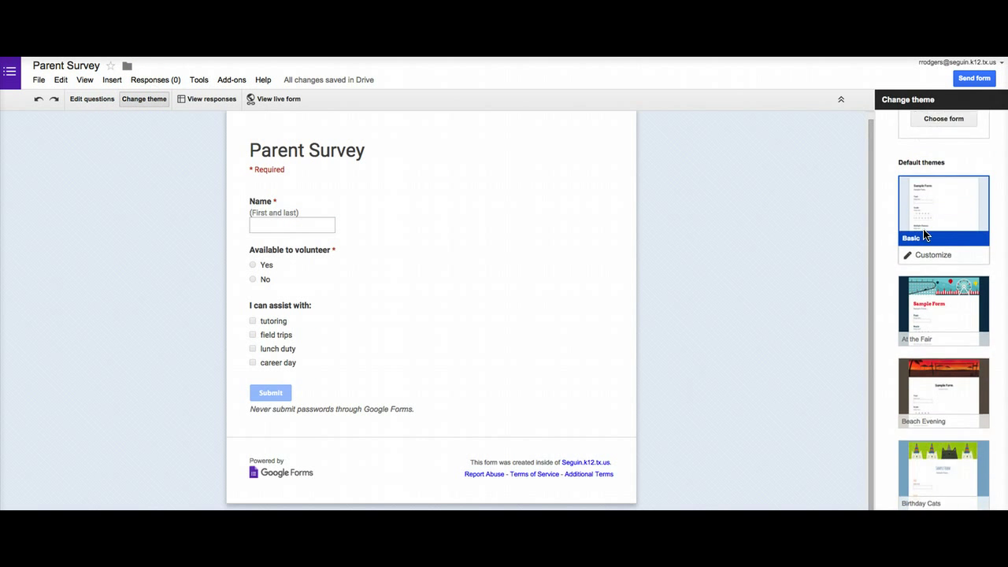
pyautogui.scroll(-3)
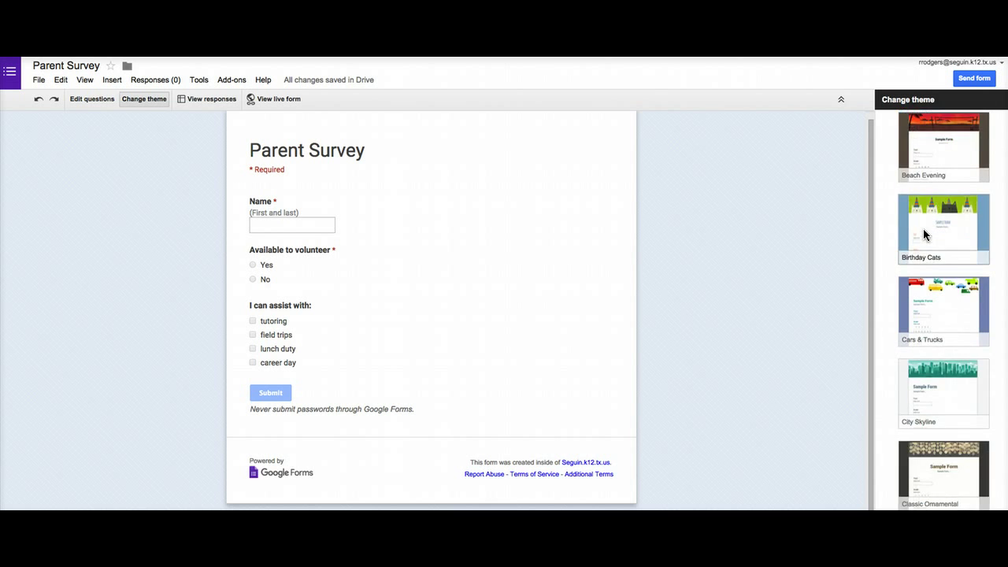
pyautogui.click(942, 244)
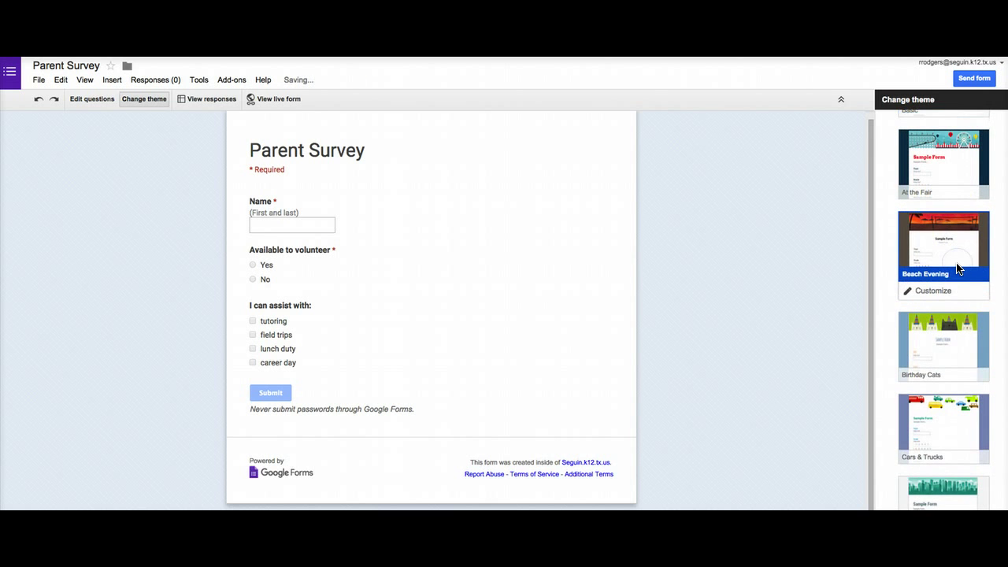
pyautogui.click(942, 244)
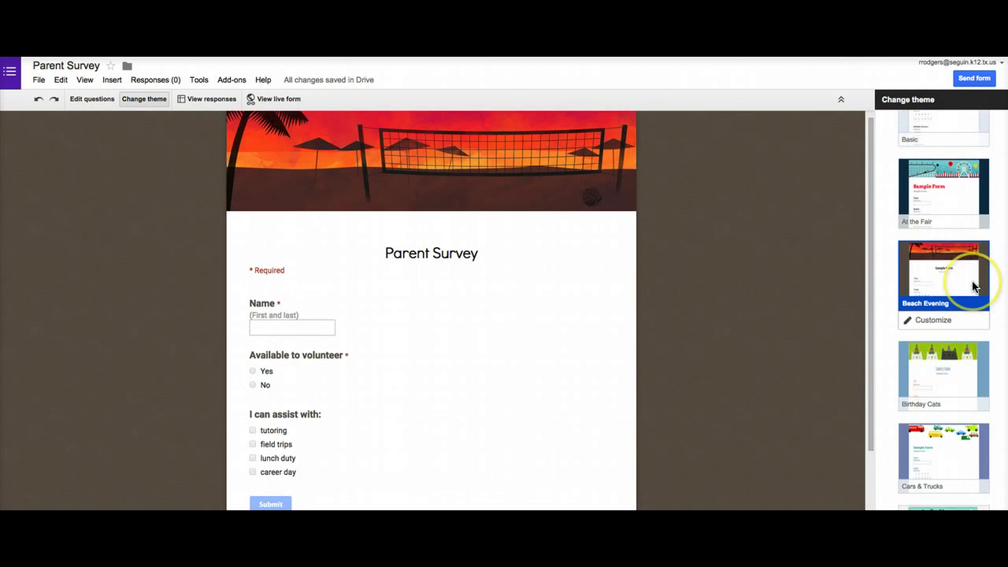
pyautogui.scroll(-3)
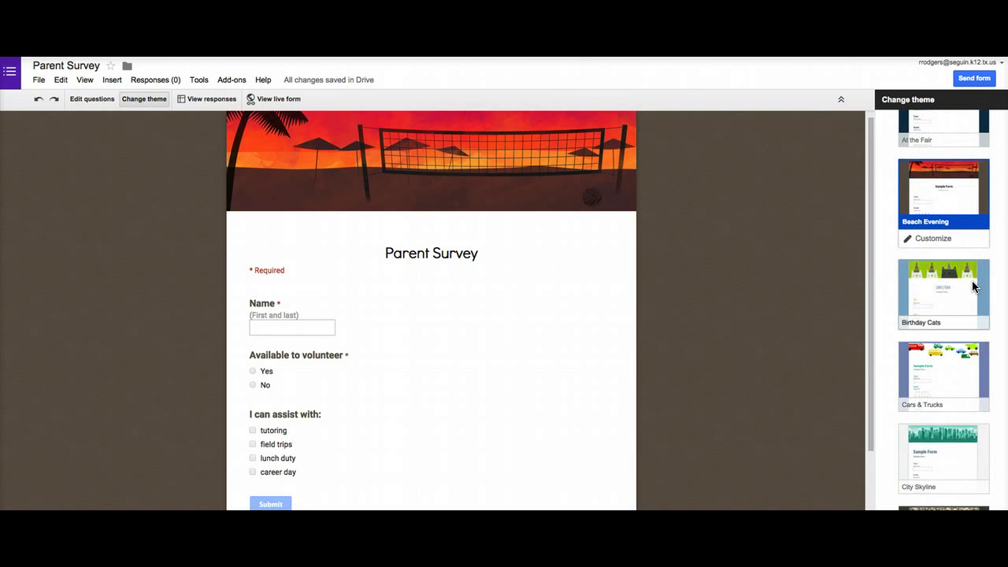
pyautogui.click(942, 270)
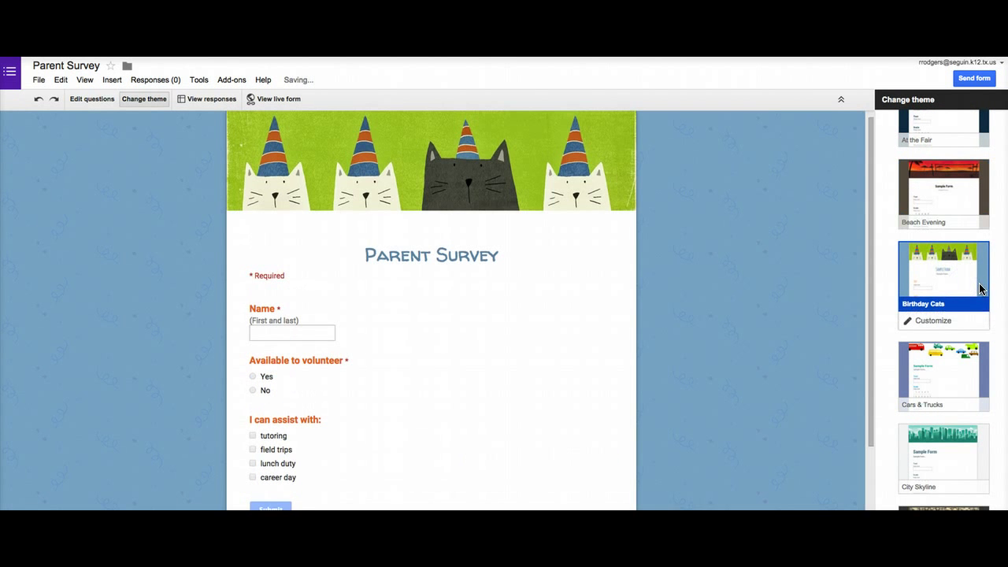
# - Settle on the Sailing theme with its sailboat header for the form
pyautogui.scroll(-3)
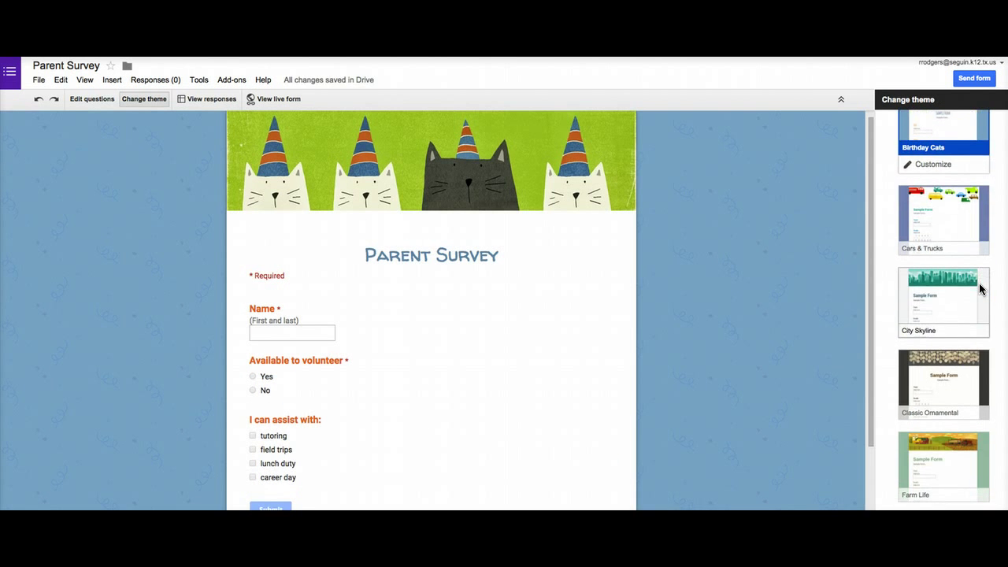
pyautogui.scroll(-3)
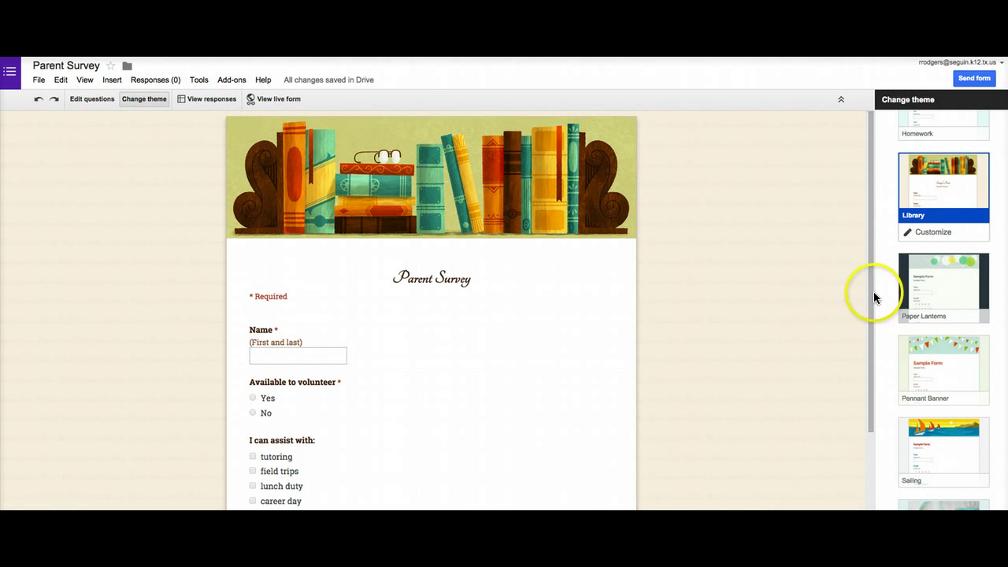
pyautogui.scroll(-3)
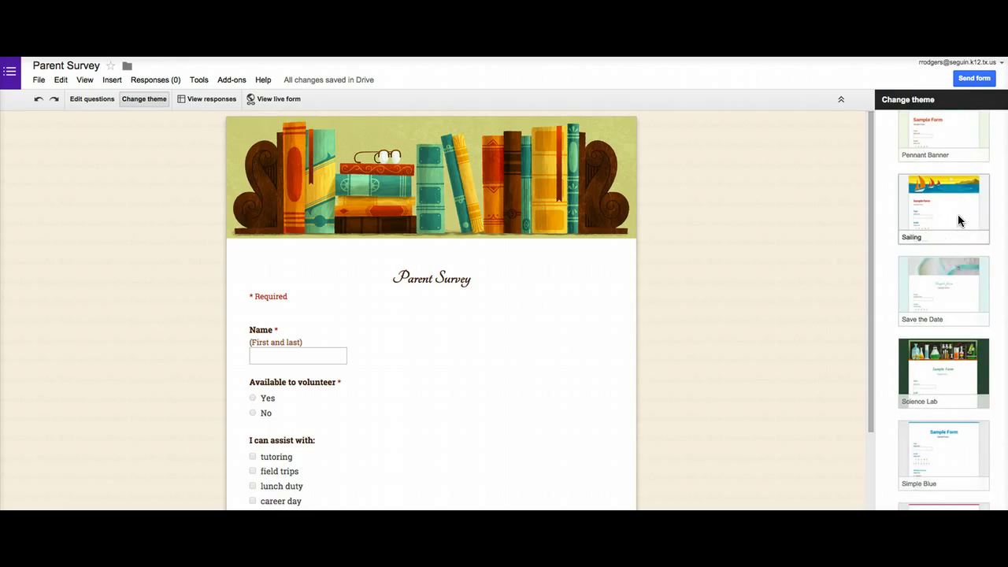
pyautogui.click(941, 198)
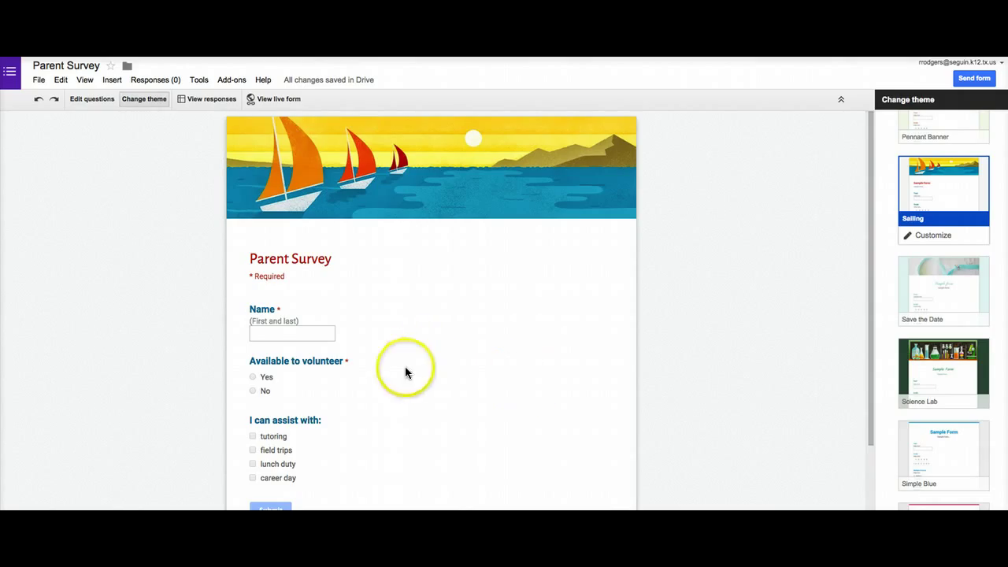
pyautogui.moveTo(666, 395)
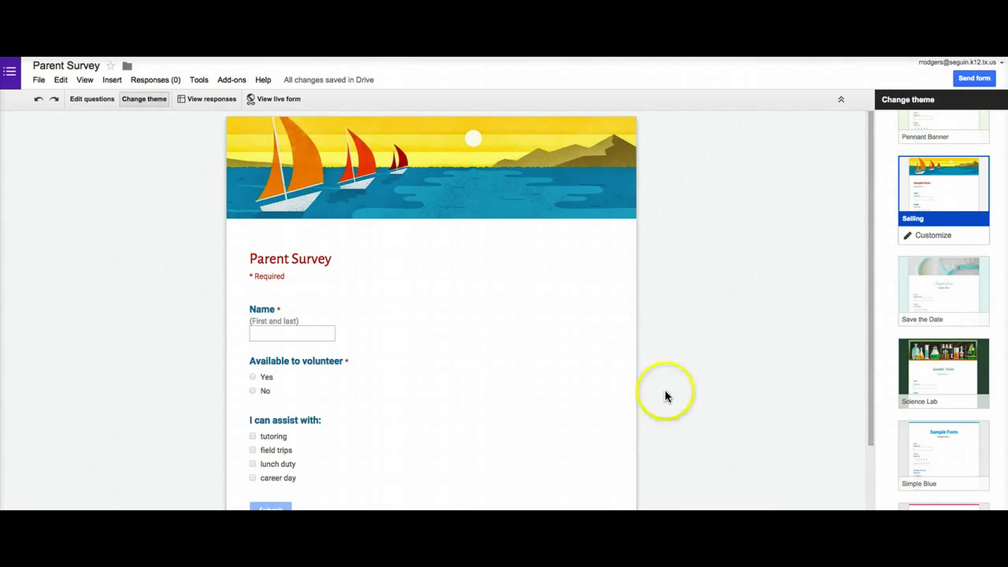
pyautogui.moveTo(935, 286)
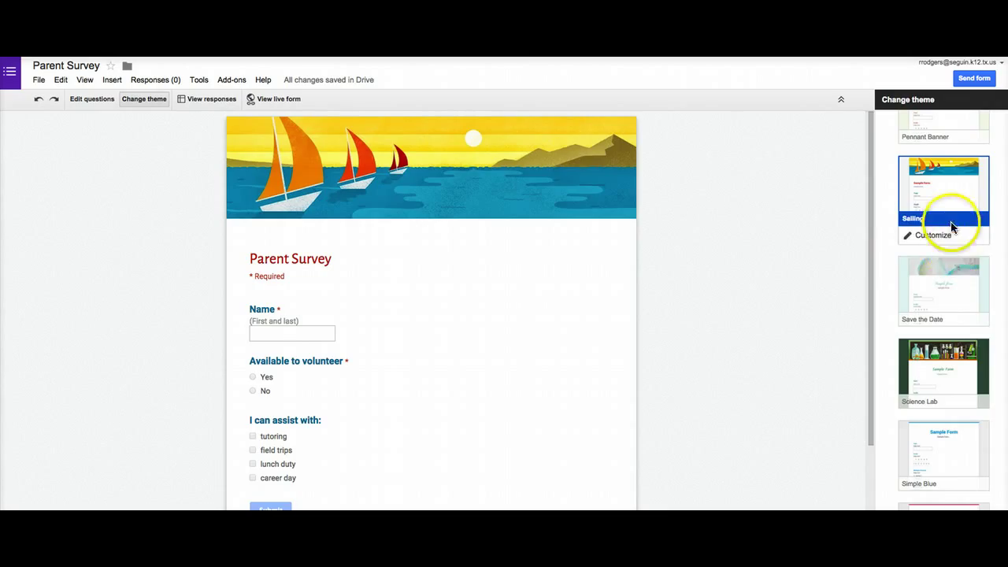
# - Start customizing the Sailing theme and expand its header image options
pyautogui.click(932, 235)
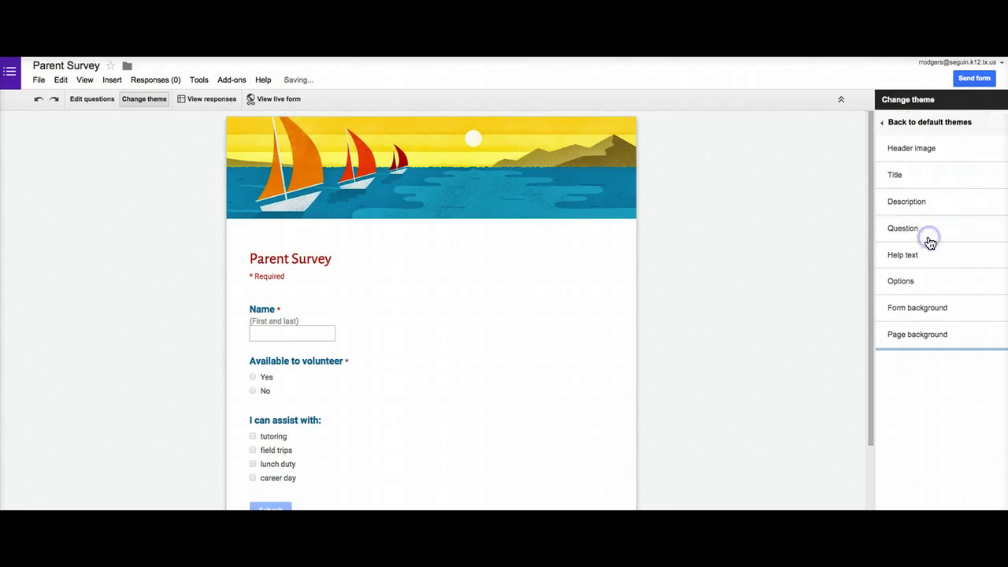
pyautogui.moveTo(910, 173)
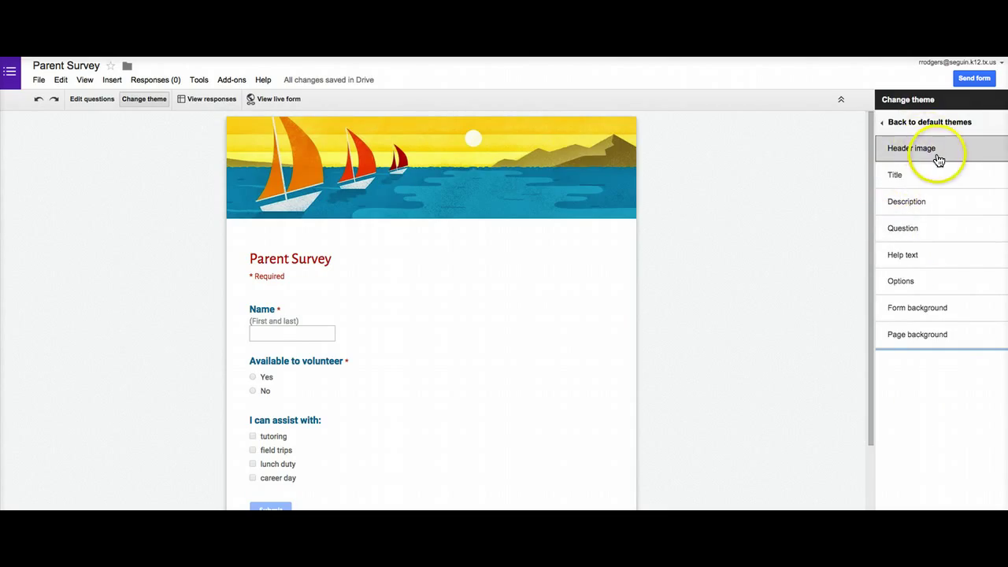
pyautogui.moveTo(432, 123)
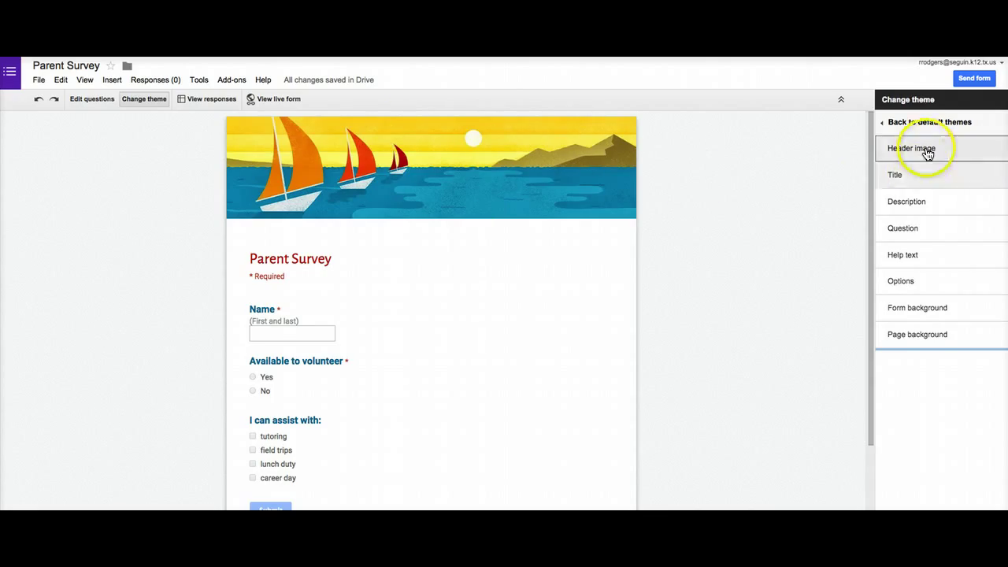
pyautogui.click(910, 148)
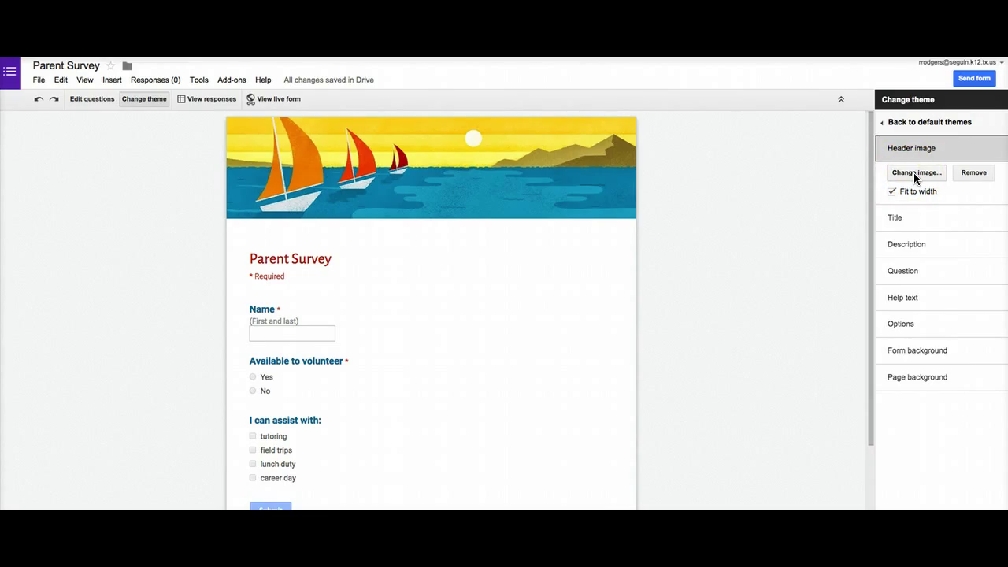
pyautogui.click(916, 171)
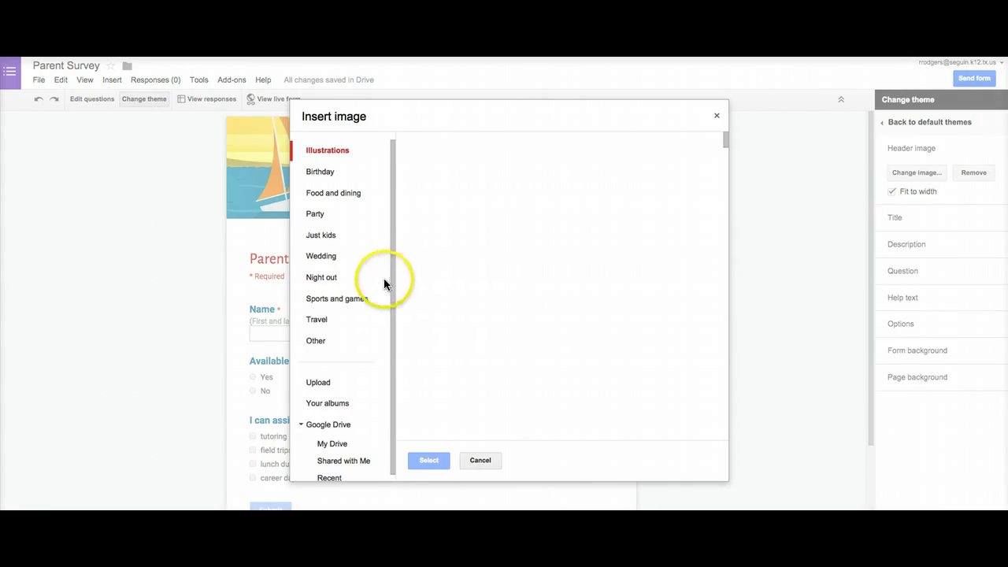
pyautogui.moveTo(336, 180)
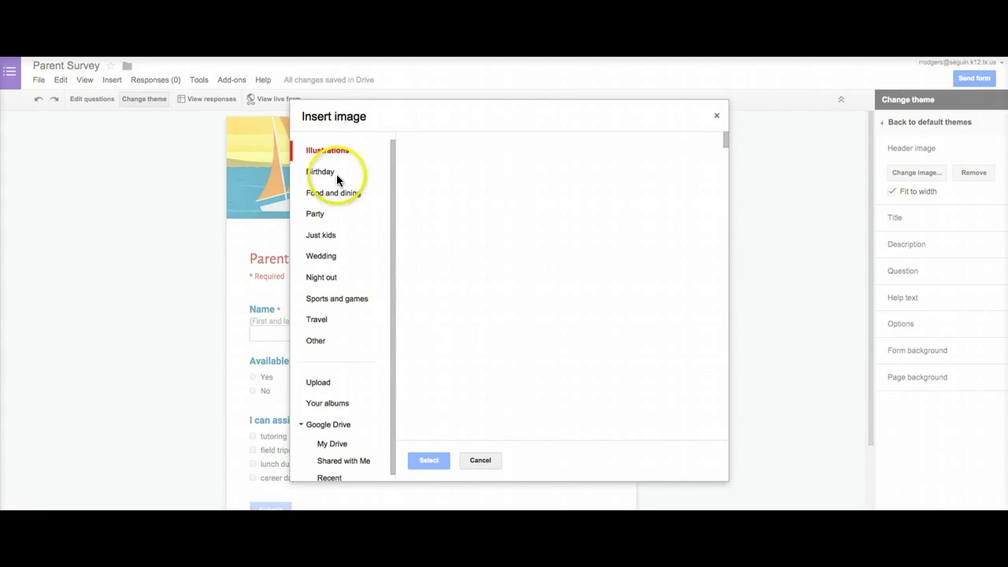
pyautogui.moveTo(331, 391)
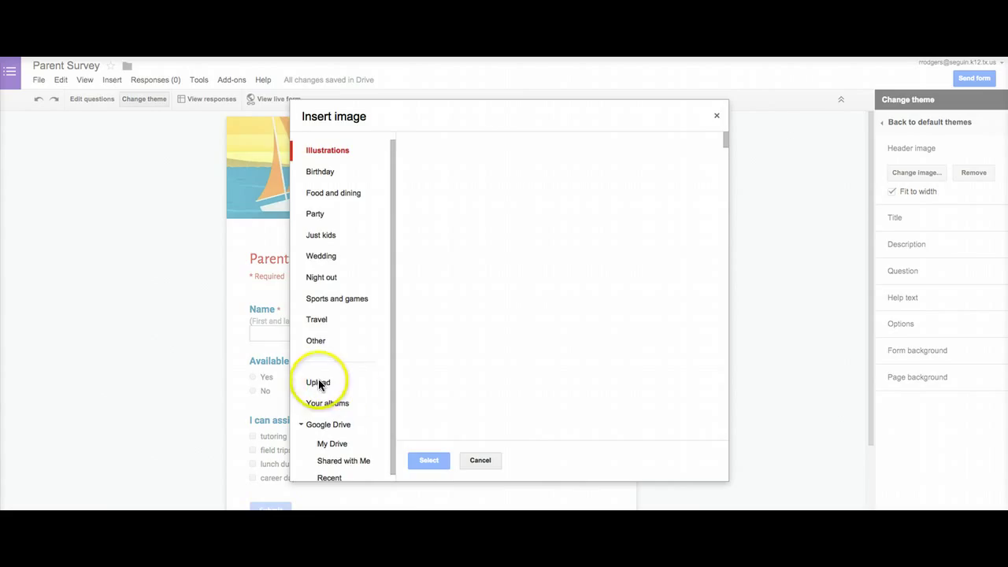
pyautogui.click(479, 460)
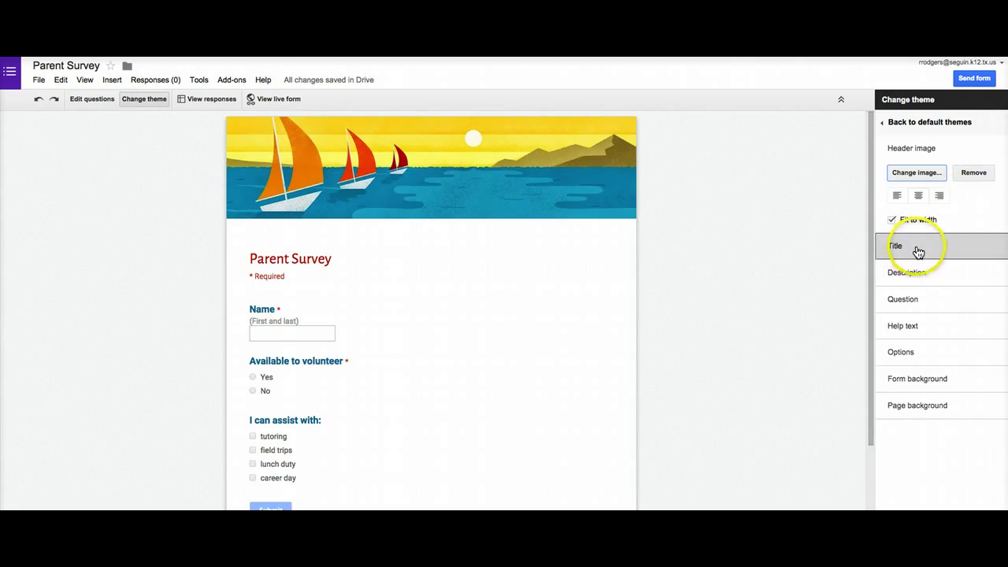
# - Style the form title in Bangers, bold, light teal, and centre it
pyautogui.click(895, 246)
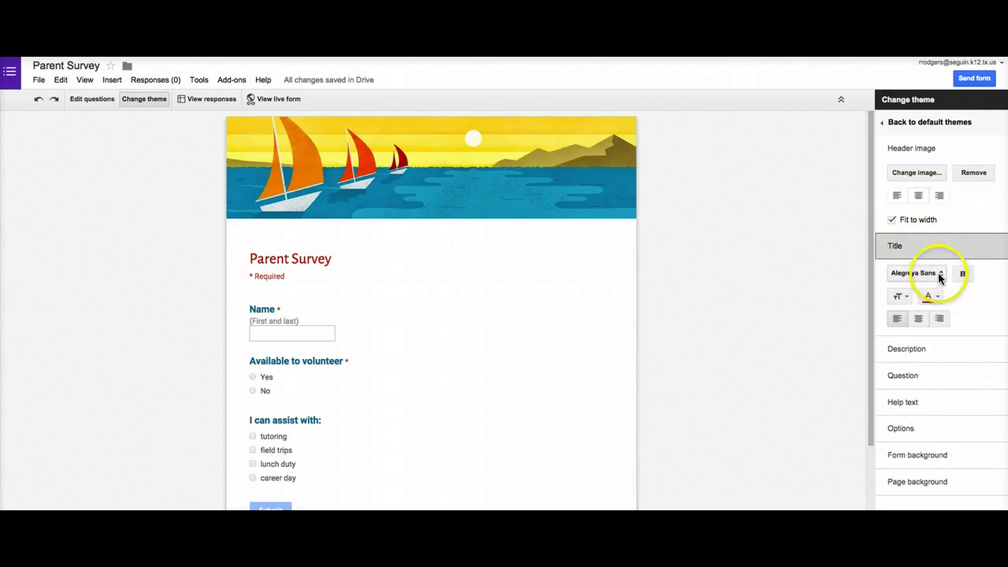
pyautogui.click(915, 272)
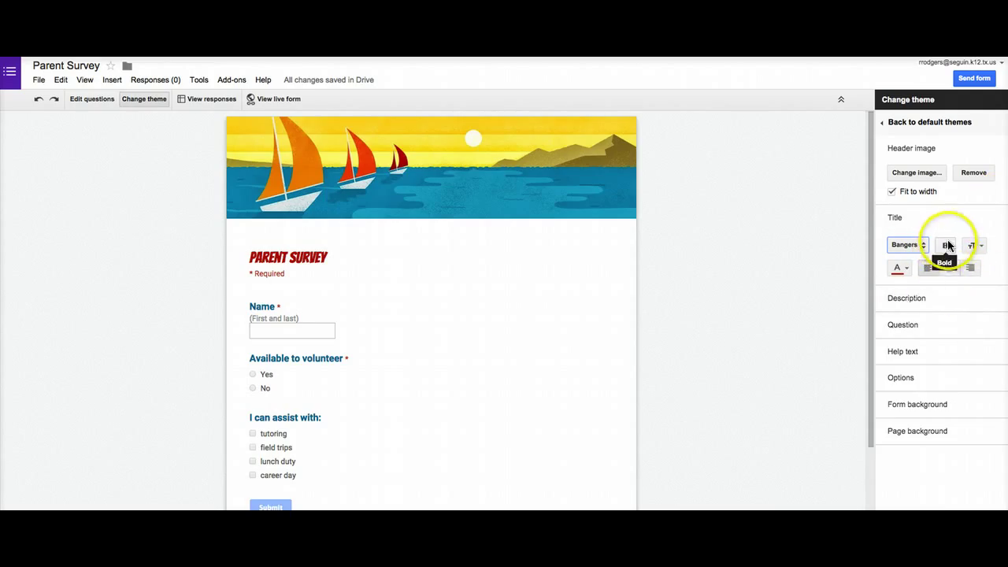
pyautogui.click(897, 268)
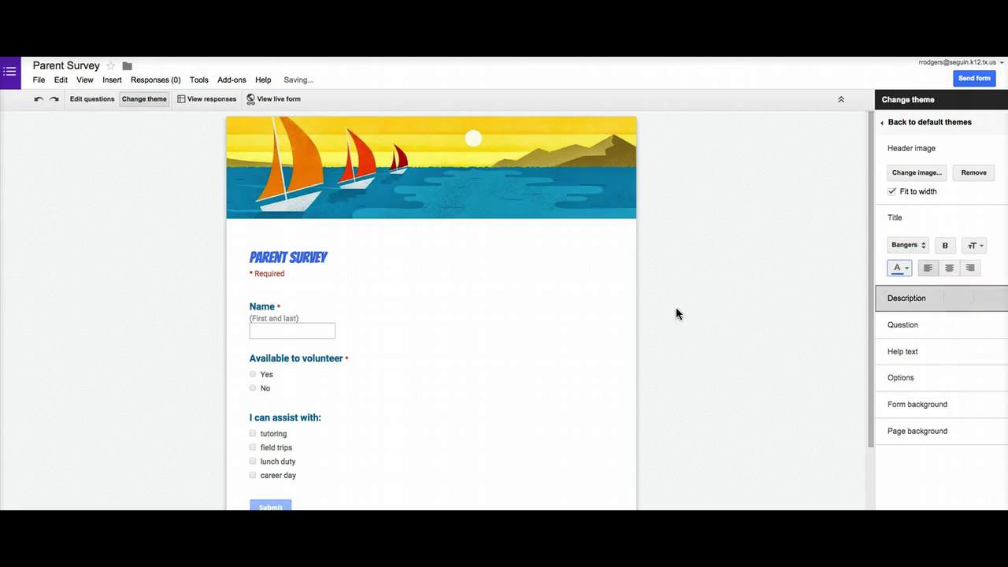
pyautogui.click(894, 268)
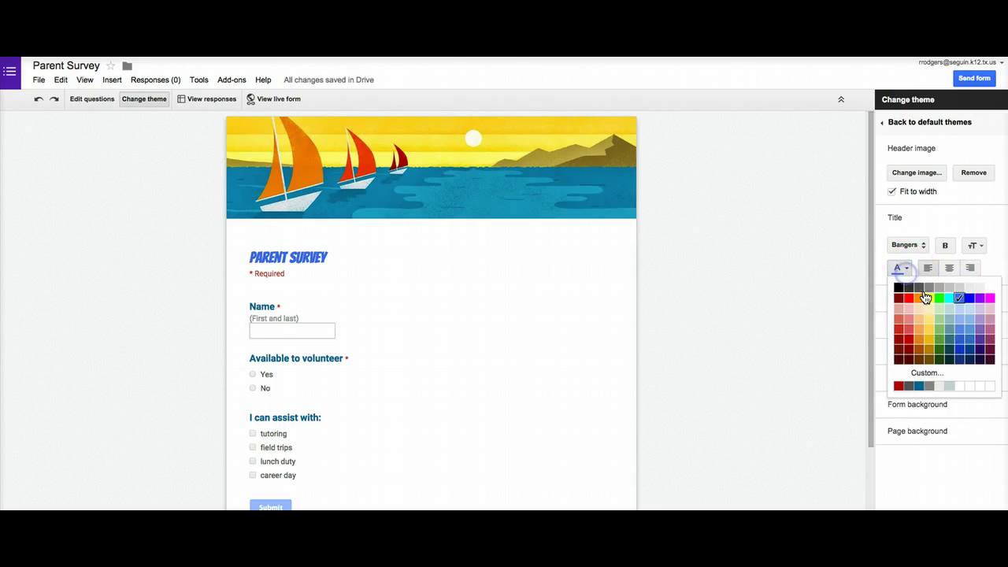
pyautogui.click(926, 296)
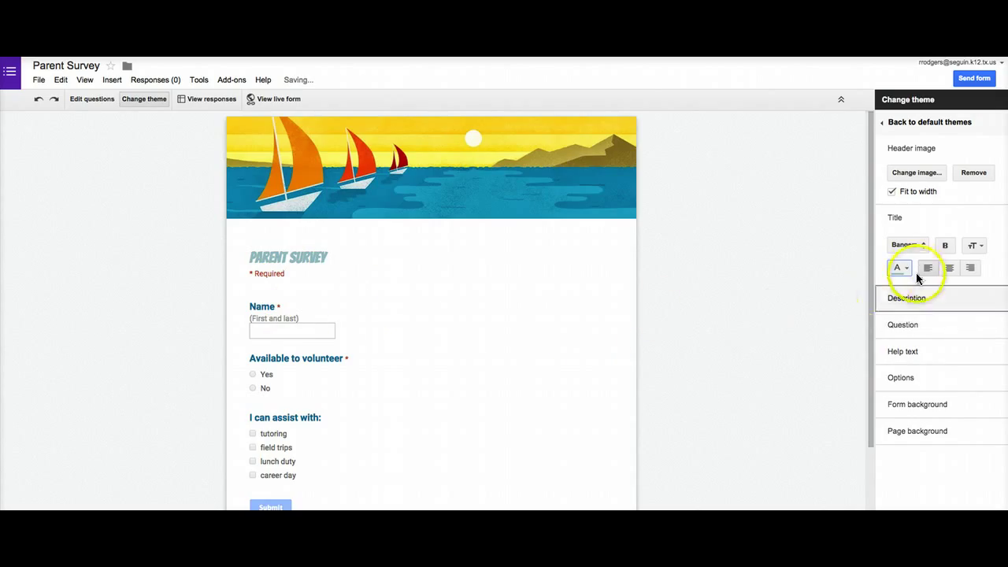
pyautogui.click(975, 245)
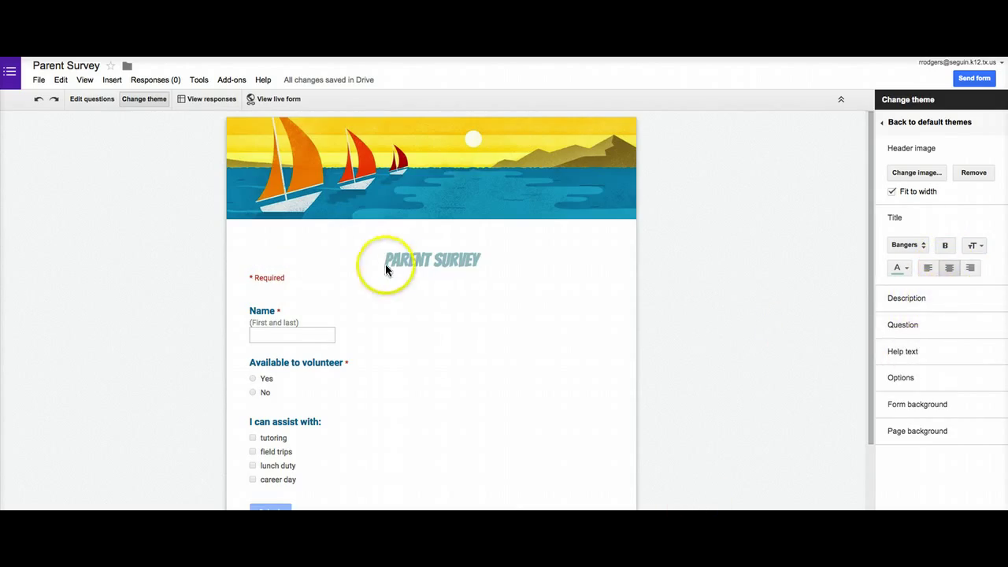
pyautogui.moveTo(301, 251)
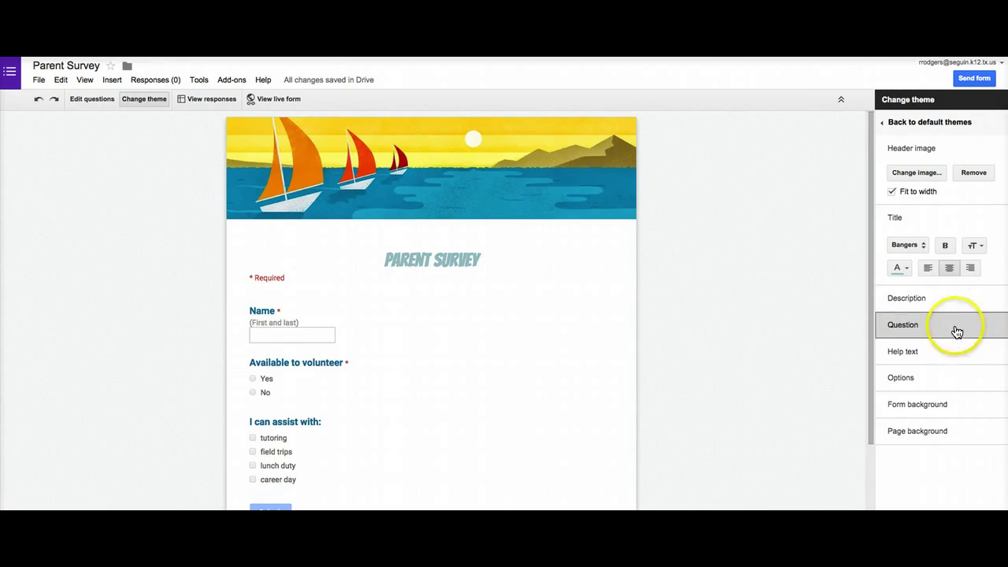
# - Set question titles to the Sigmar One font at Large size
pyautogui.click(901, 324)
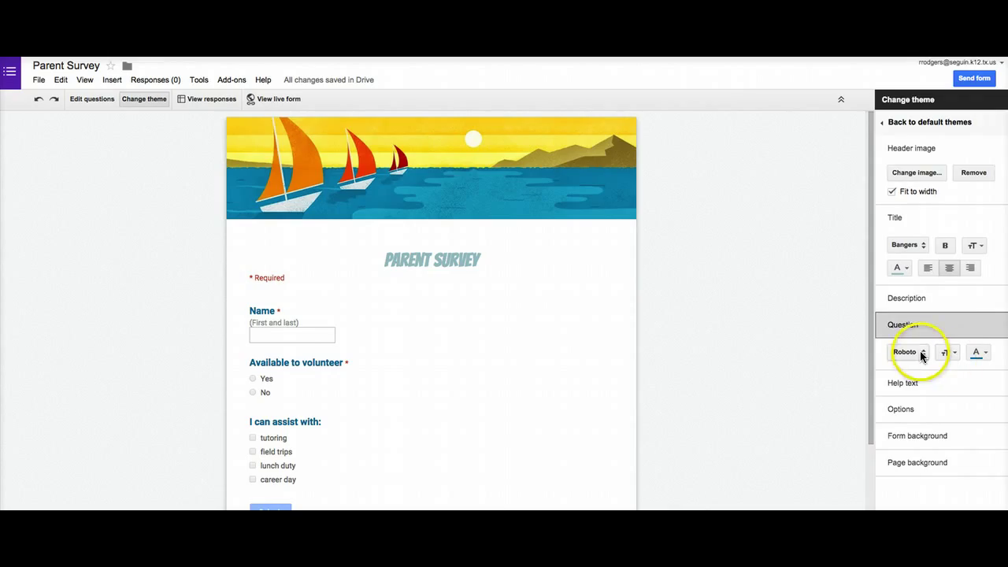
pyautogui.click(906, 352)
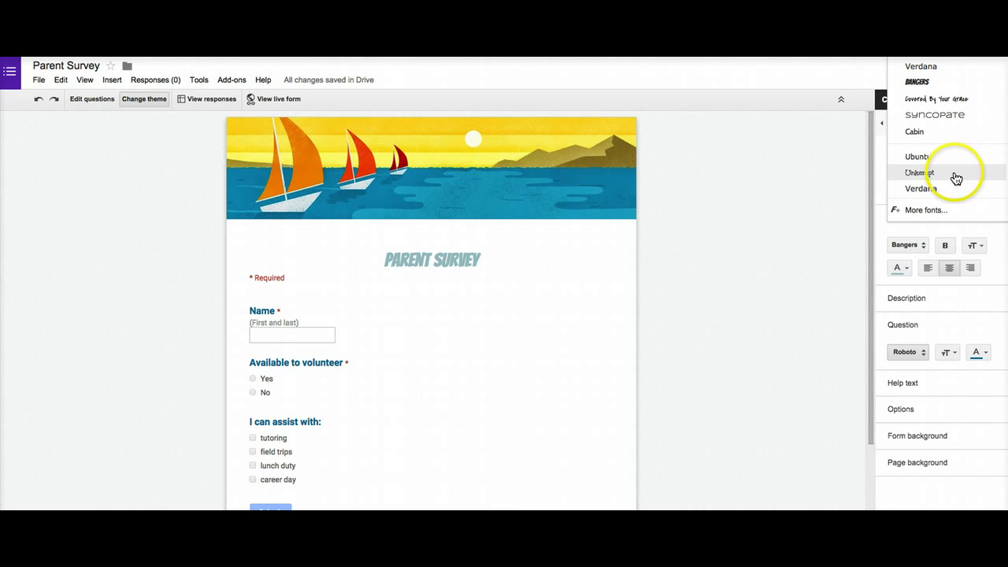
pyautogui.scroll(-3)
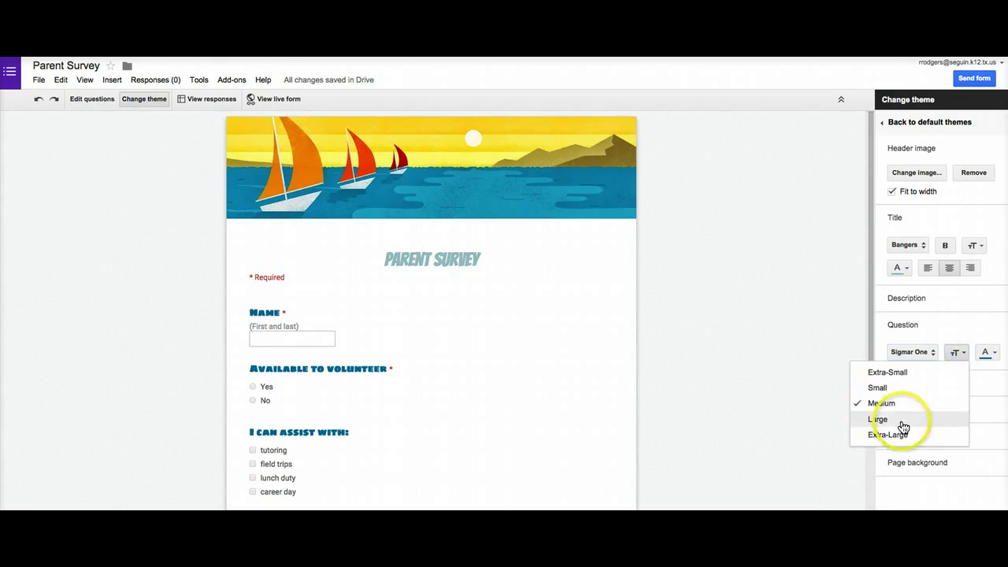
pyautogui.click(877, 419)
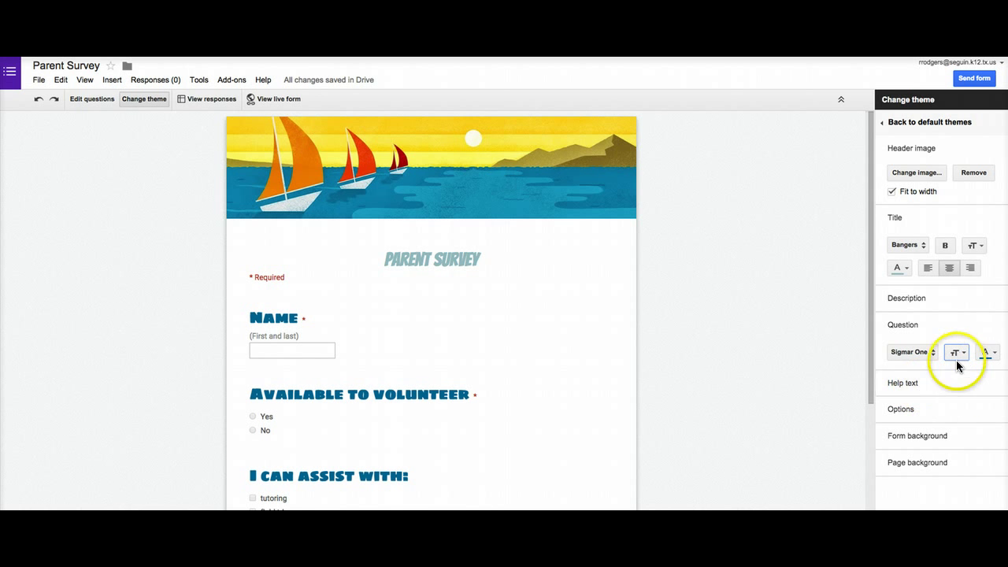
pyautogui.moveTo(878, 388)
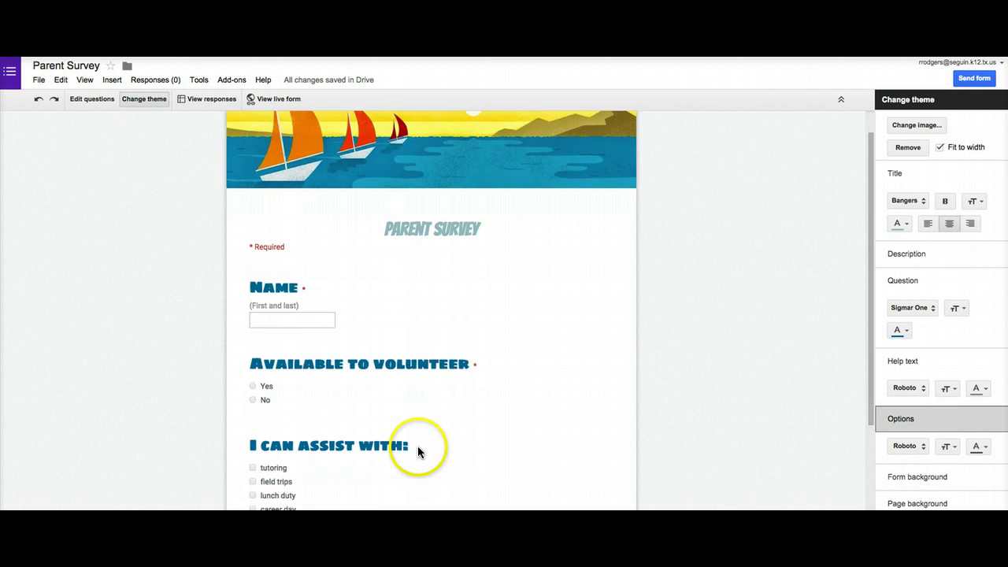
pyautogui.scroll(-3)
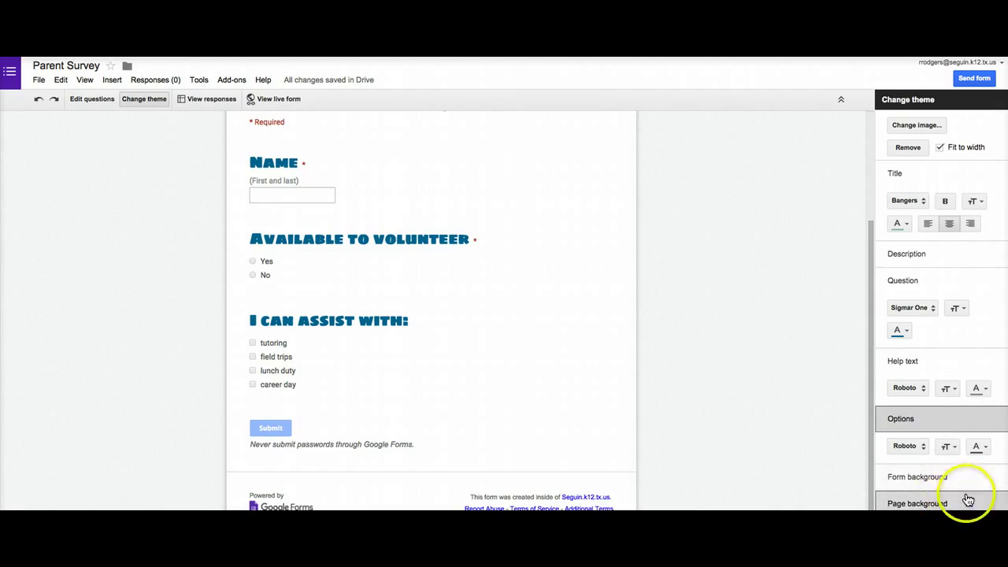
# - Fill the form background with a pale yellow swatch
pyautogui.click(917, 476)
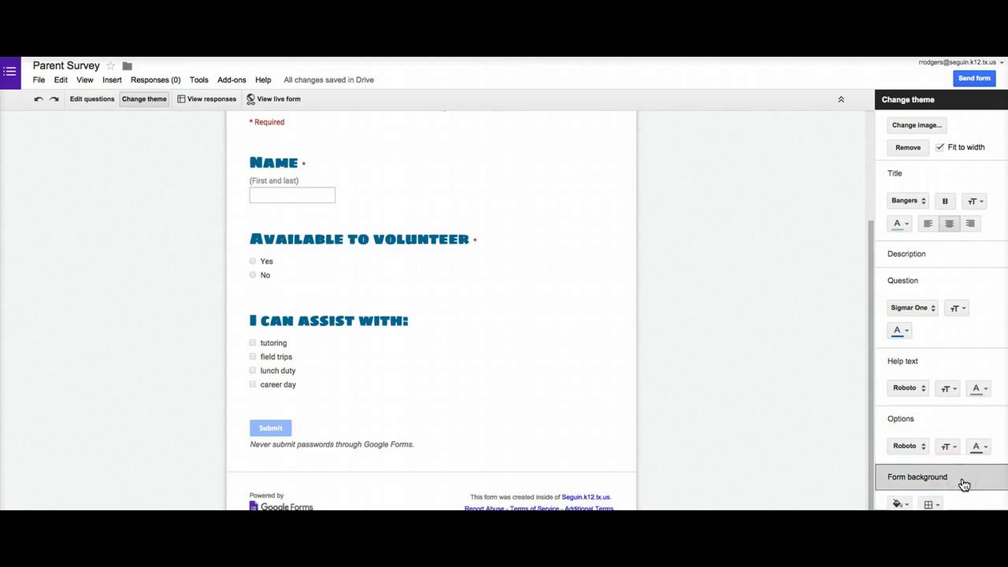
pyautogui.click(896, 473)
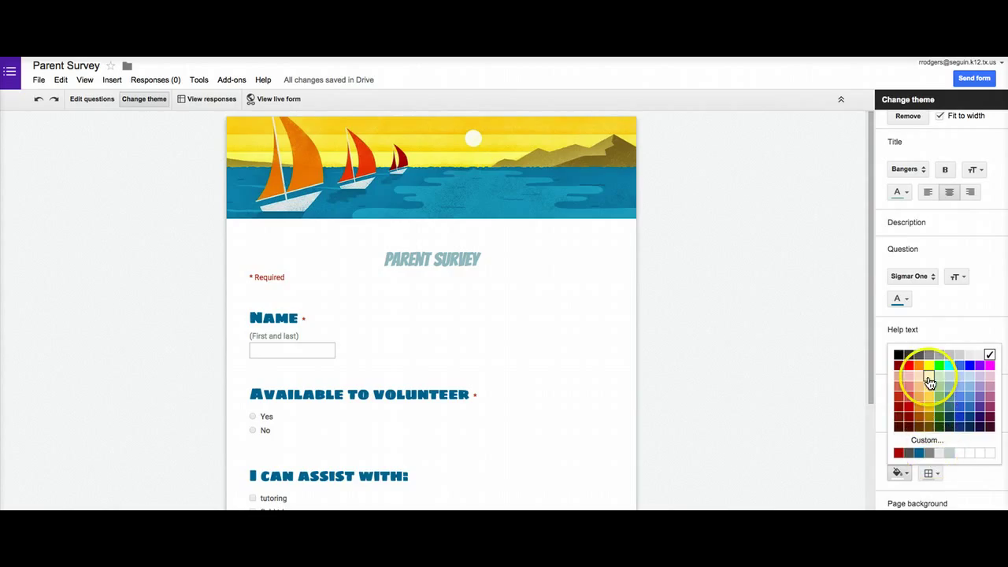
pyautogui.click(926, 382)
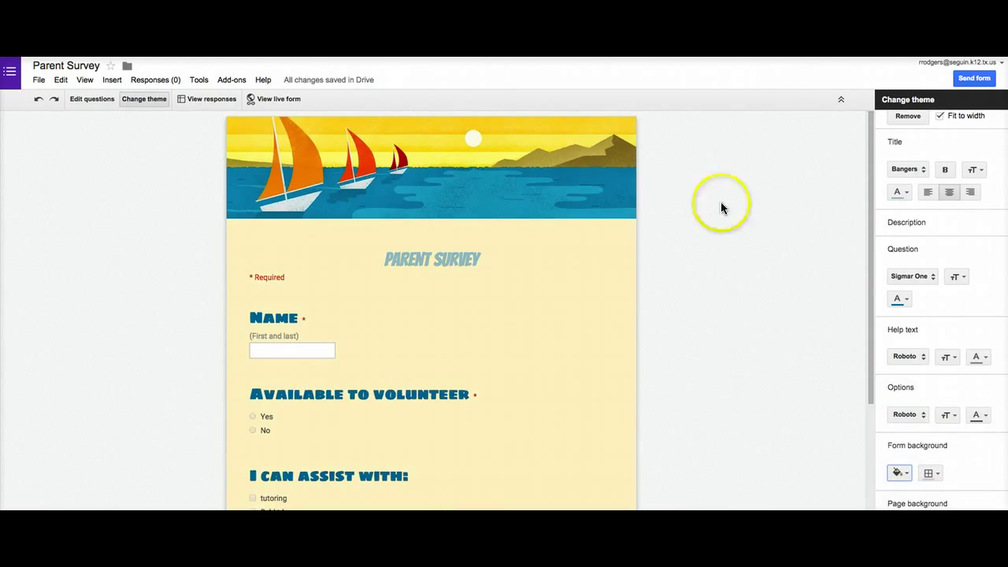
pyautogui.moveTo(548, 402)
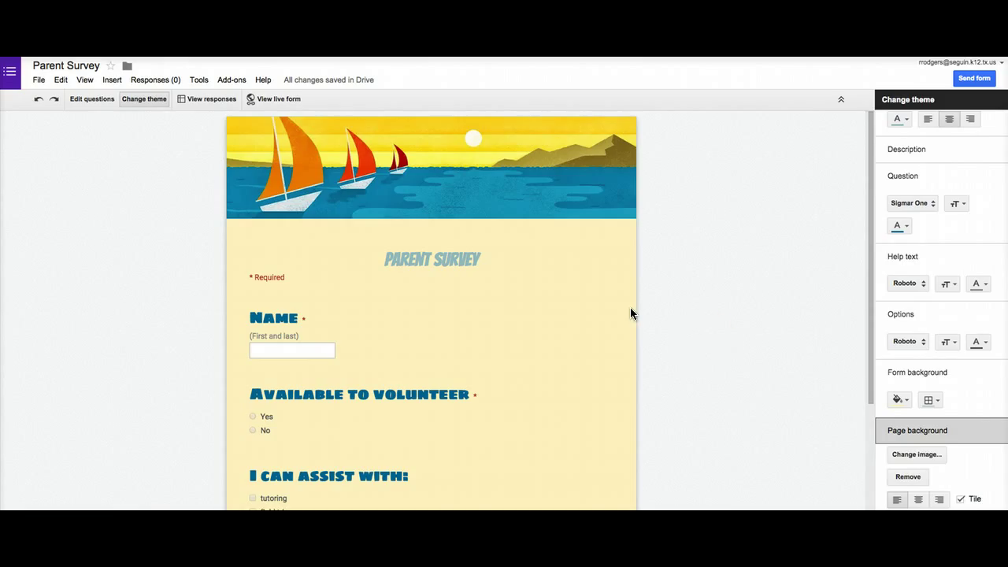
pyautogui.moveTo(762, 404)
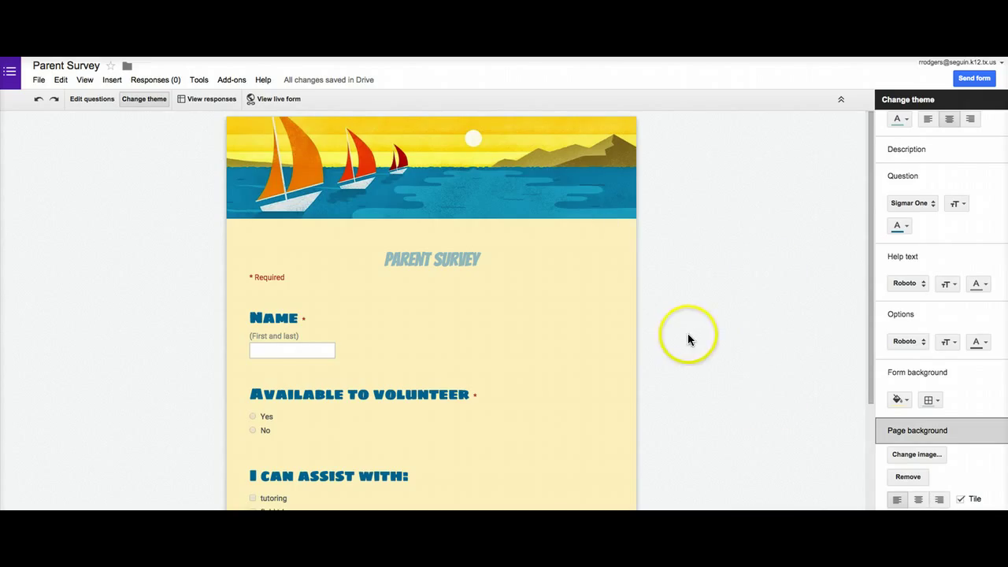
pyautogui.moveTo(727, 370)
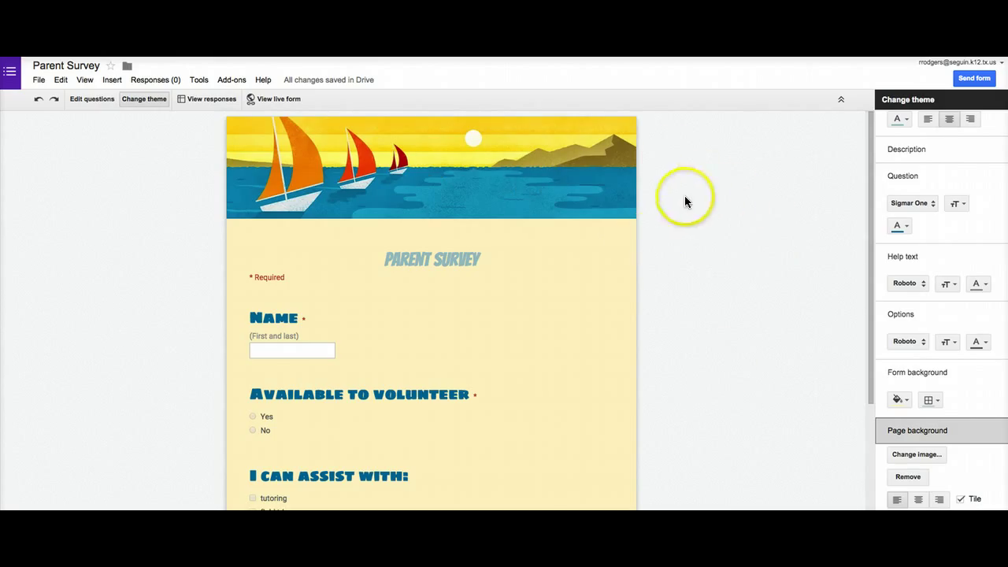
pyautogui.moveTo(674, 204)
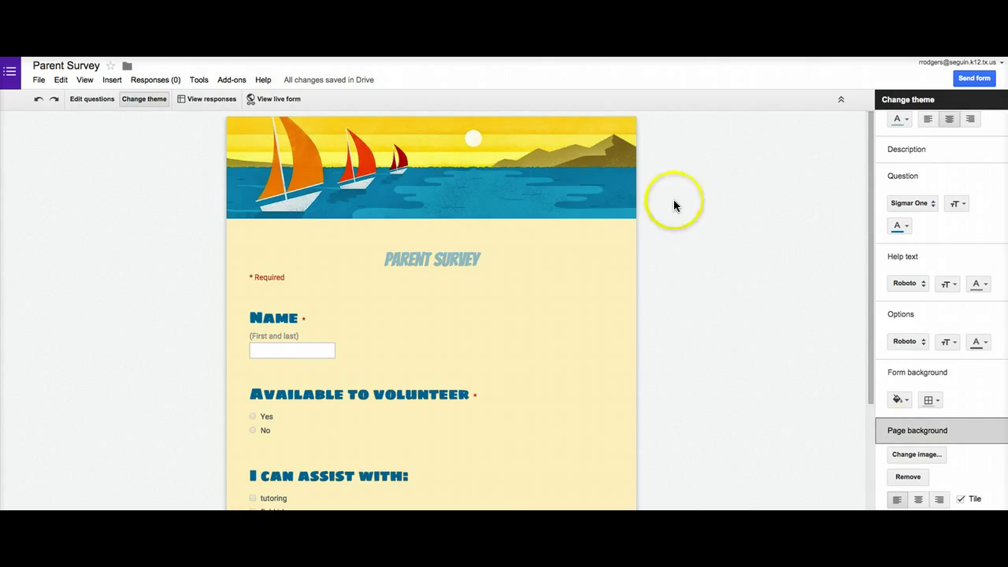
pyautogui.moveTo(727, 200)
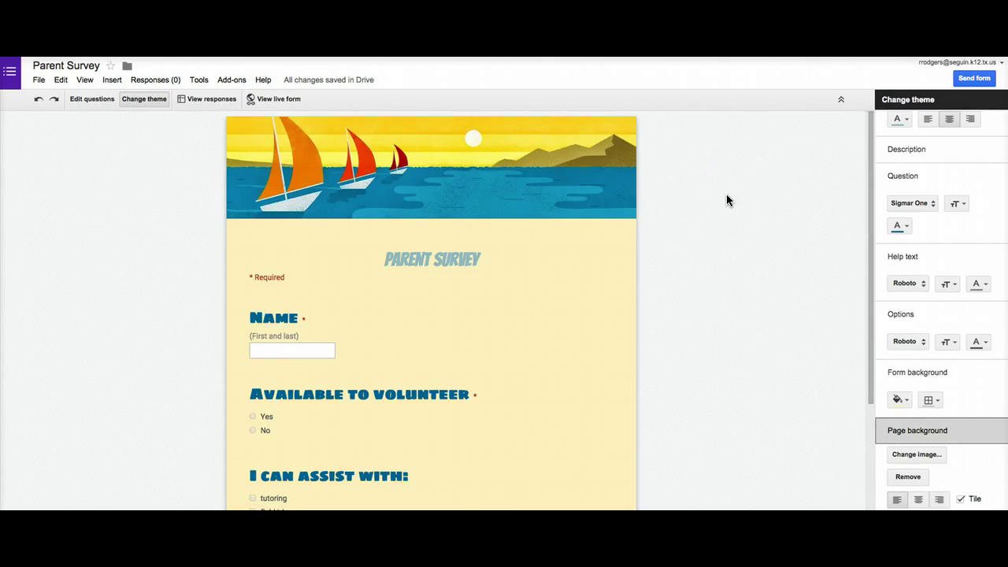
pyautogui.moveTo(649, 219)
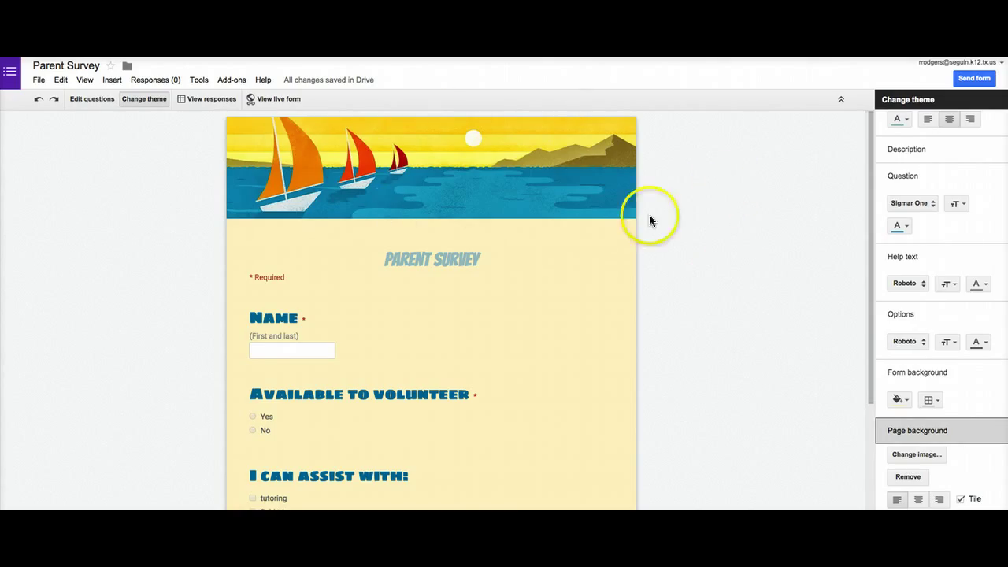
pyautogui.moveTo(696, 224)
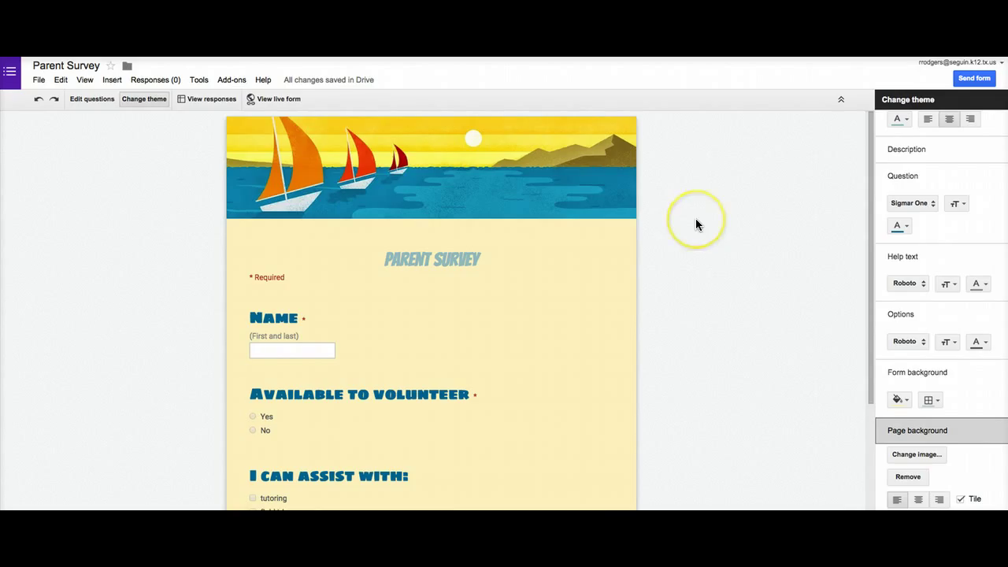
pyautogui.moveTo(385, 161)
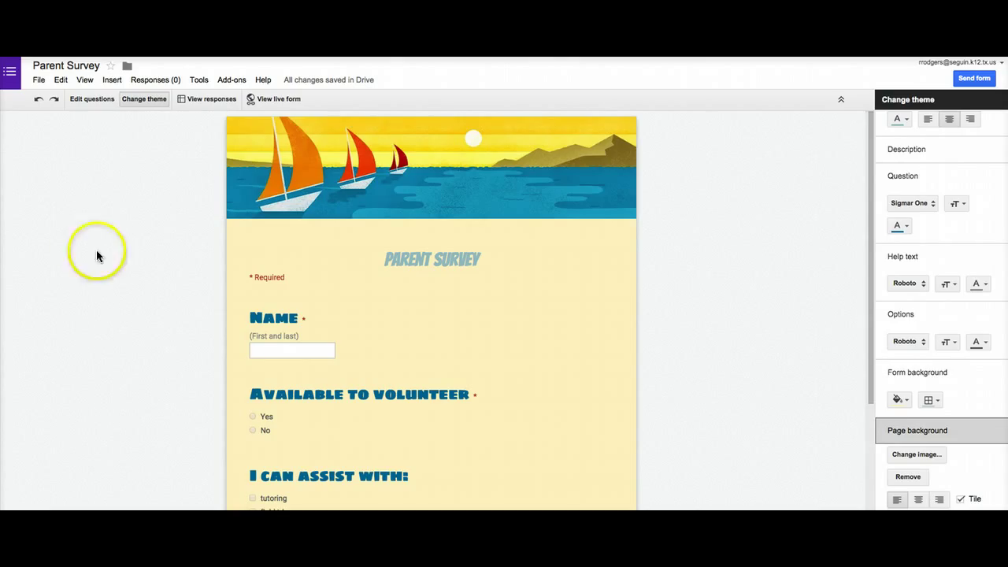
pyautogui.moveTo(97, 132)
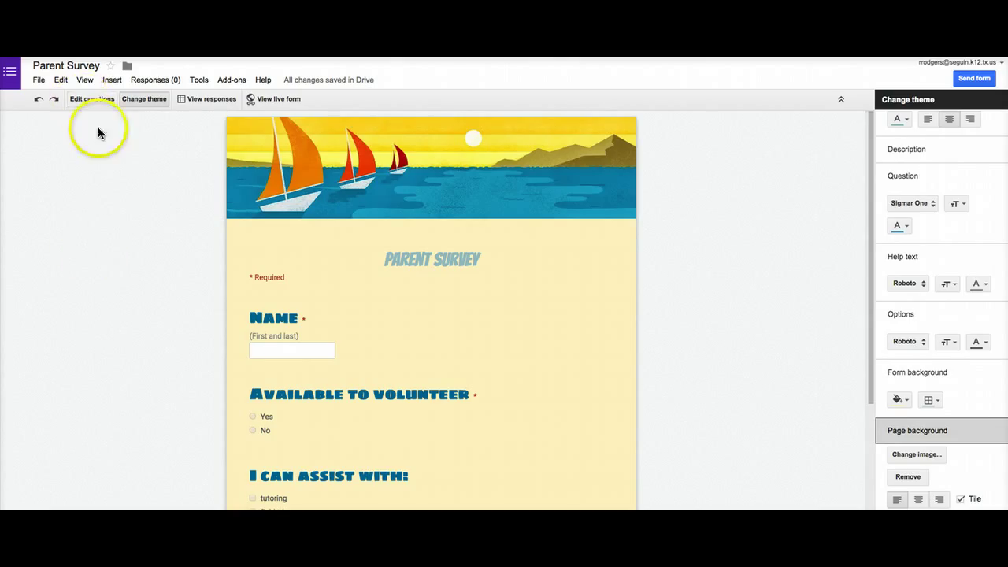
# - Return to editing questions, preview the live themed form, then reopen it to fill in
pyautogui.click(92, 98)
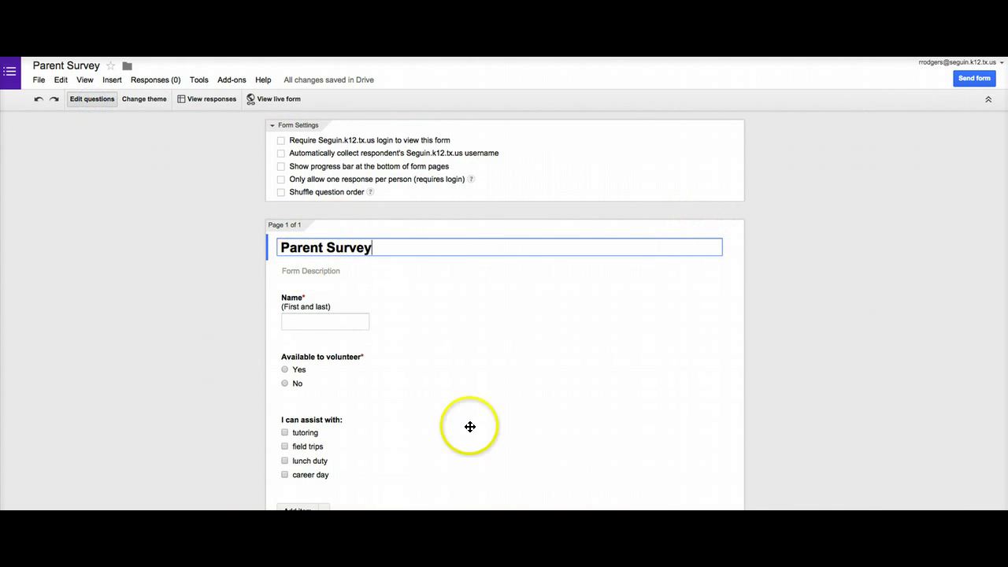
pyautogui.moveTo(145, 97)
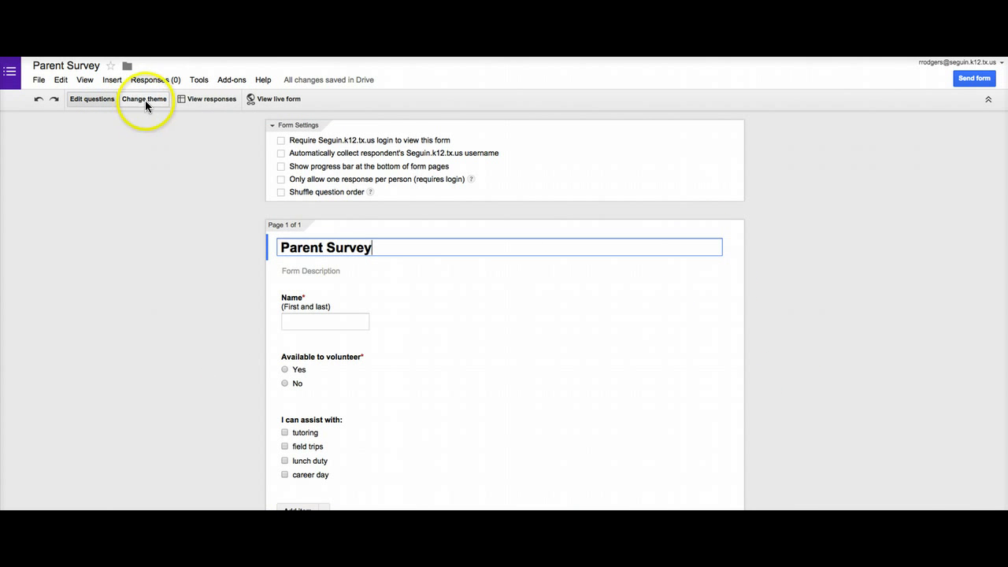
pyautogui.moveTo(93, 97)
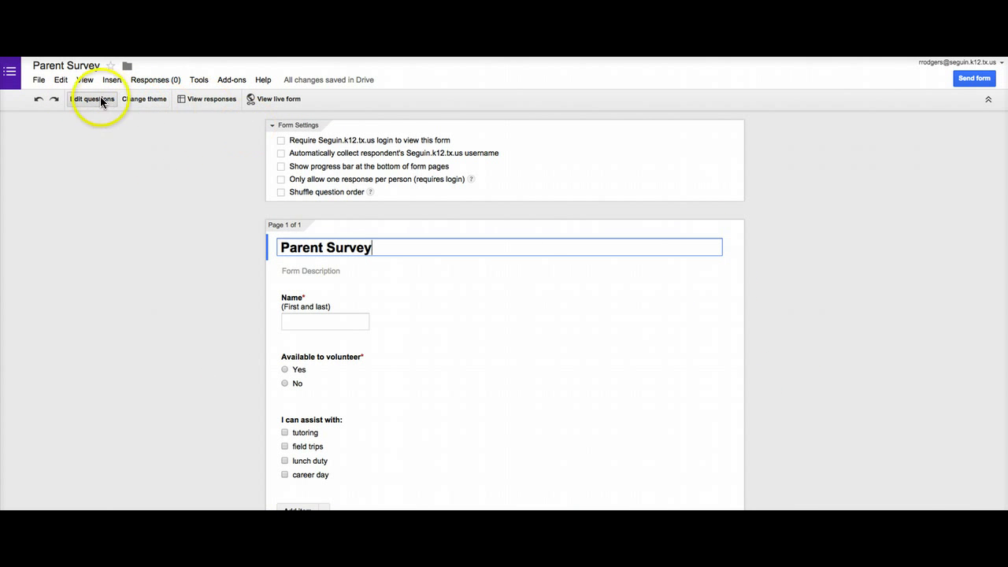
pyautogui.moveTo(268, 107)
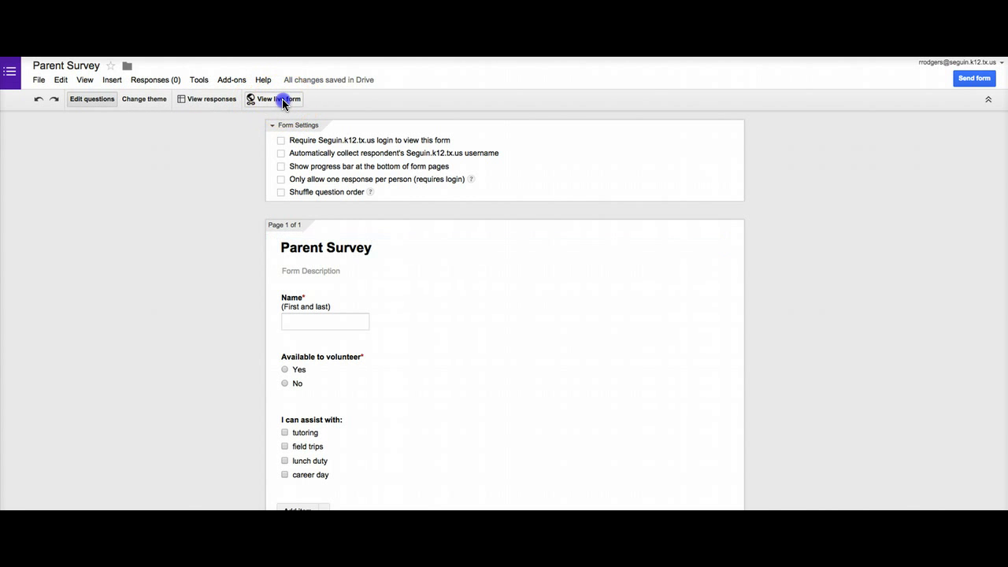
pyautogui.click(275, 98)
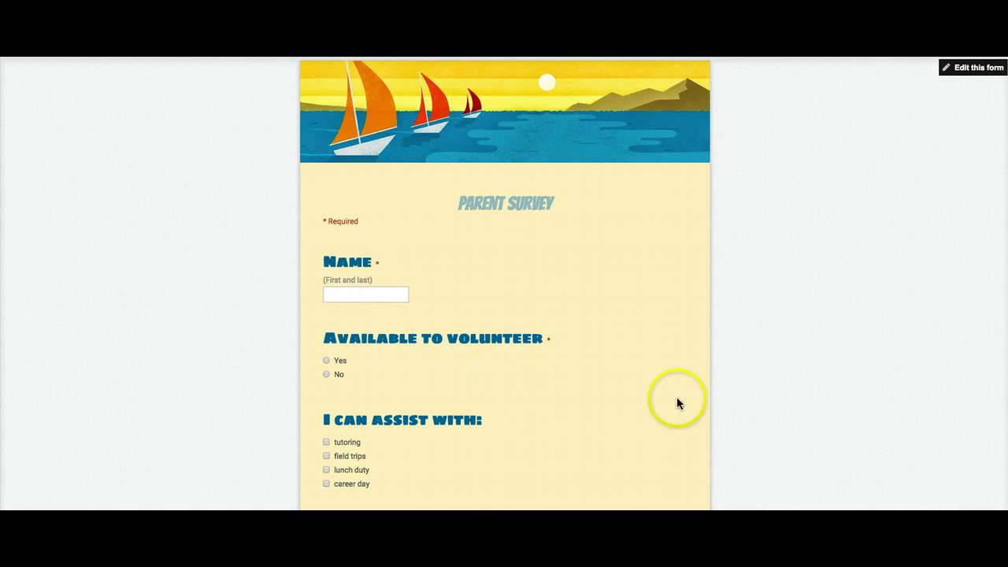
pyautogui.moveTo(381, 180)
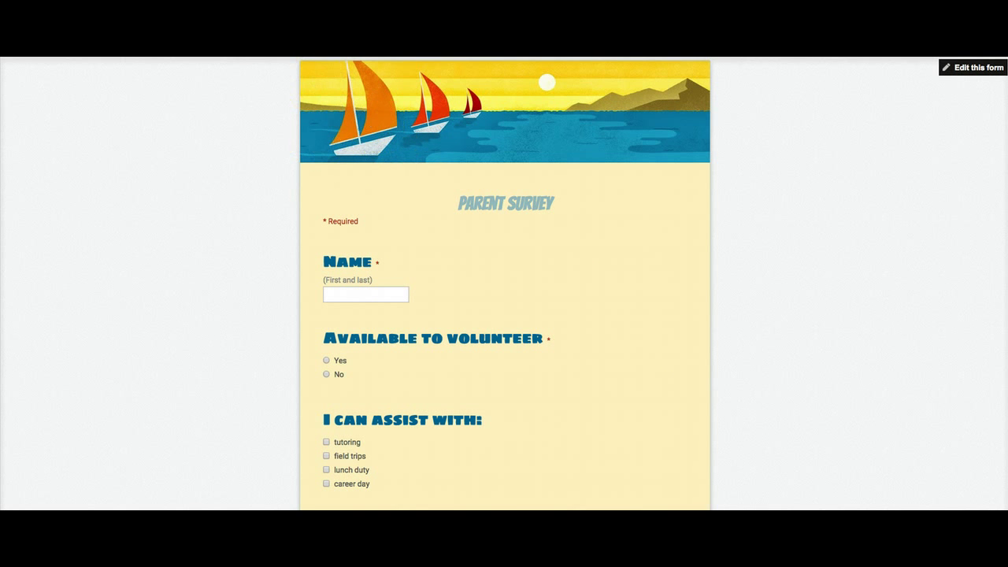
pyautogui.click(975, 67)
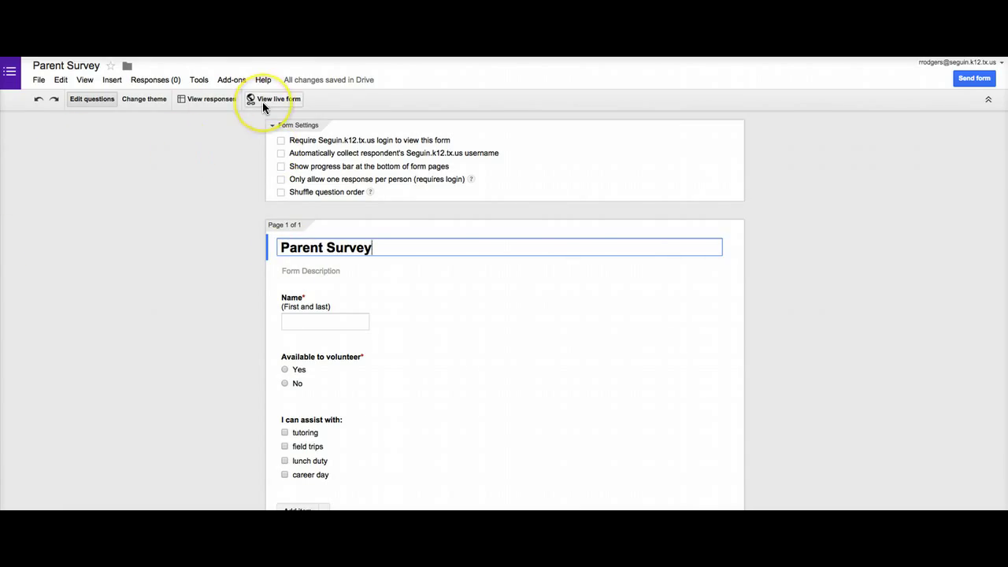
pyautogui.click(274, 98)
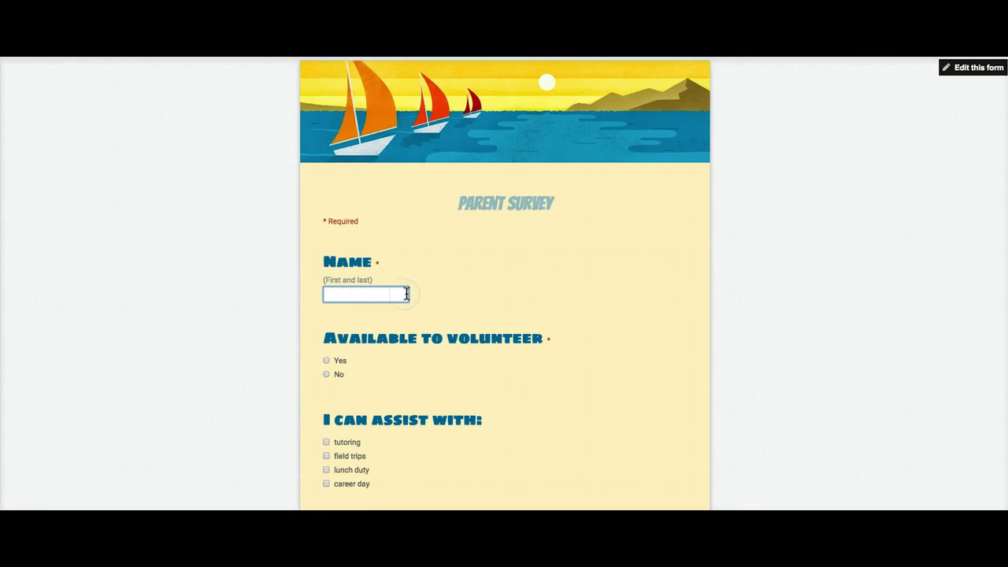
# - Submit a test response as Bob Smith with Yes to volunteering and field trips and career day ticked
pyautogui.write('B')
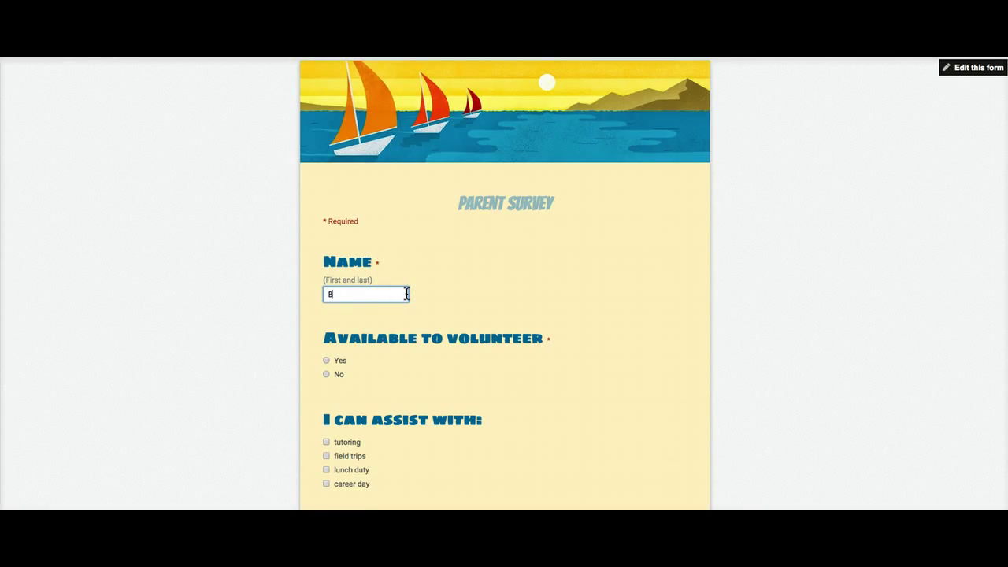
pyautogui.write('ob Smith')
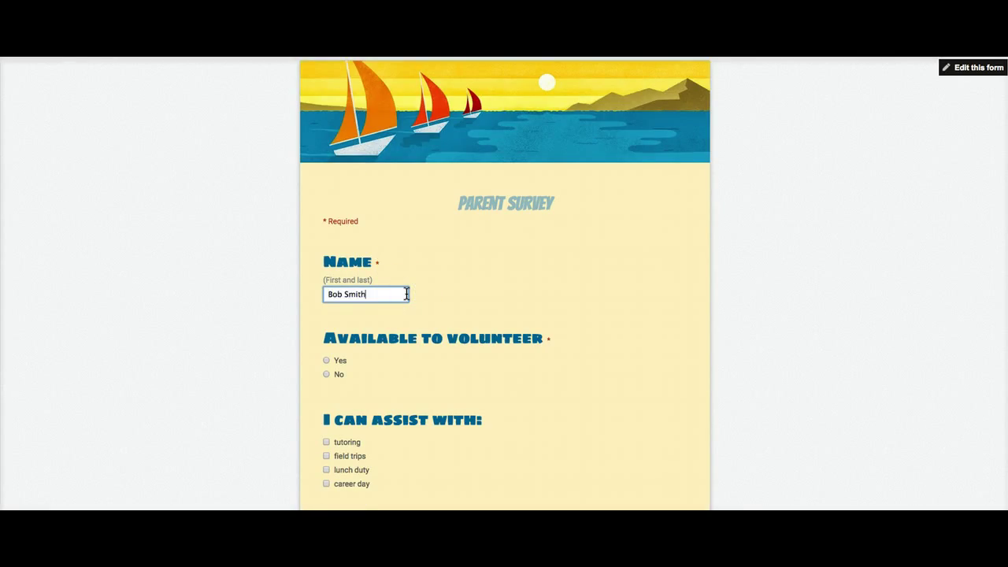
pyautogui.click(326, 358)
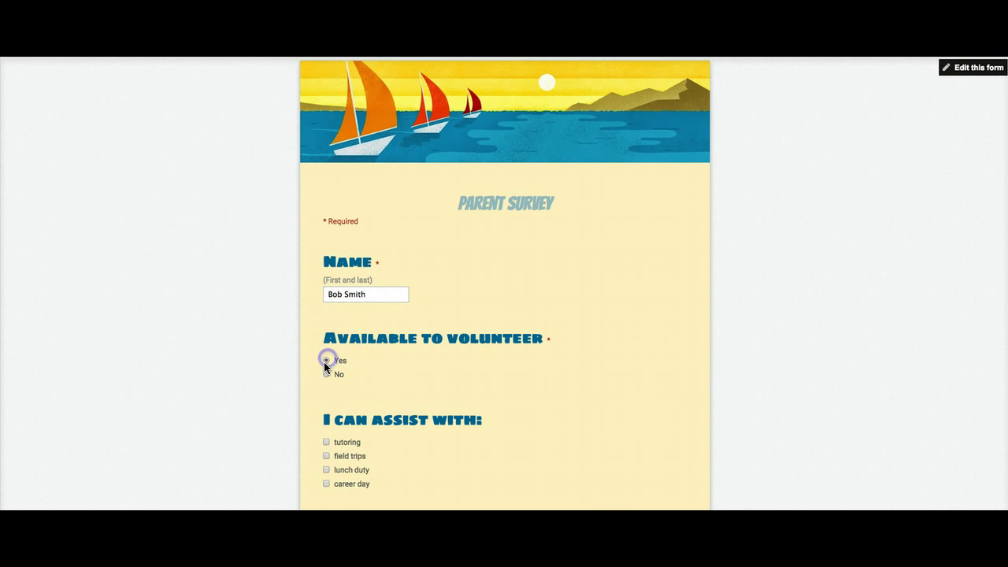
pyautogui.click(327, 457)
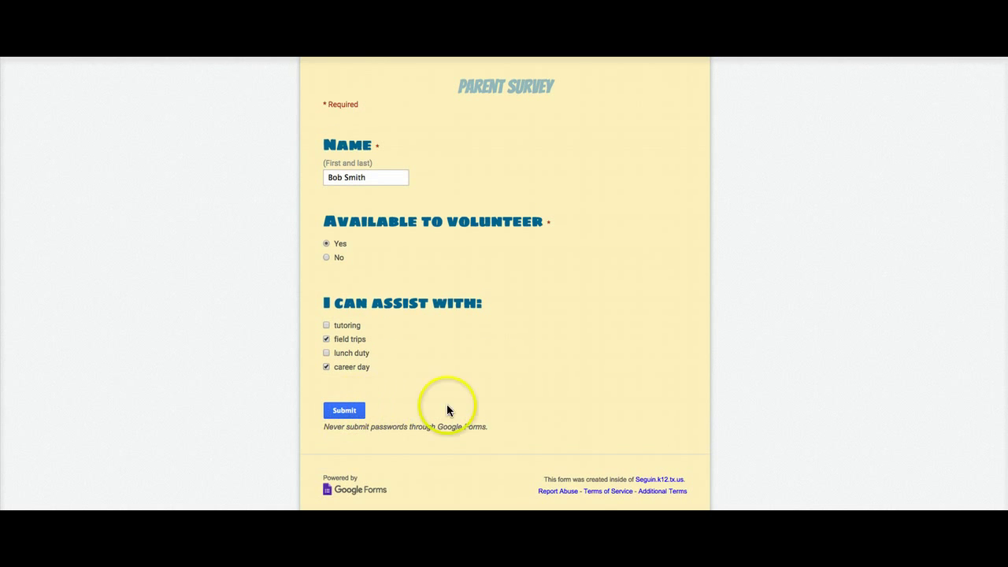
pyautogui.click(343, 409)
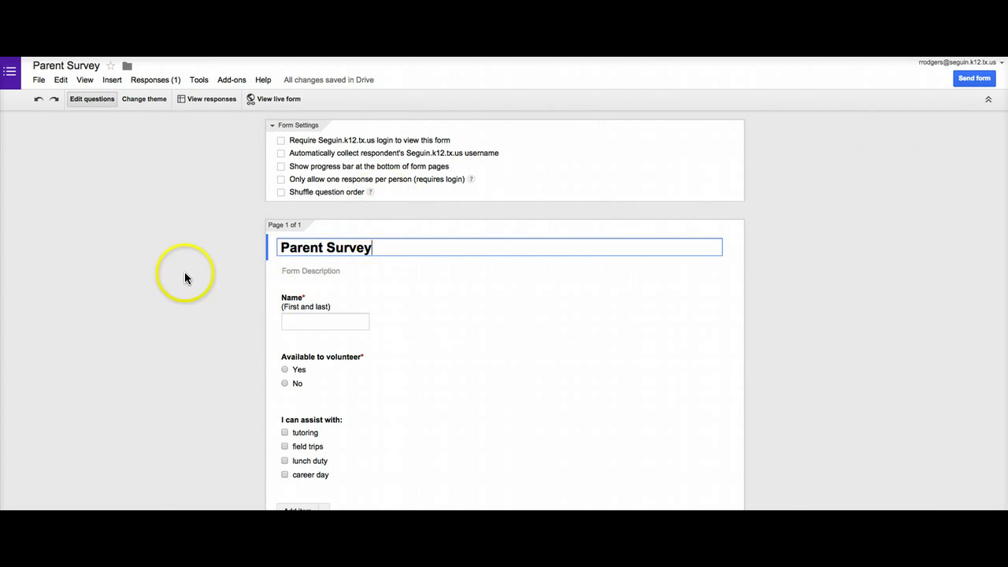
pyautogui.moveTo(583, 281)
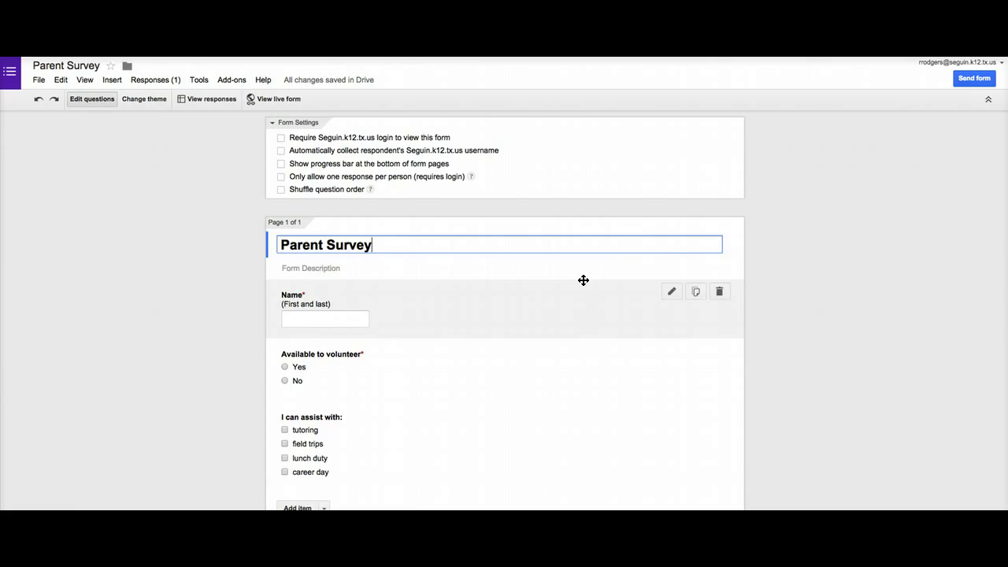
pyautogui.moveTo(161, 280)
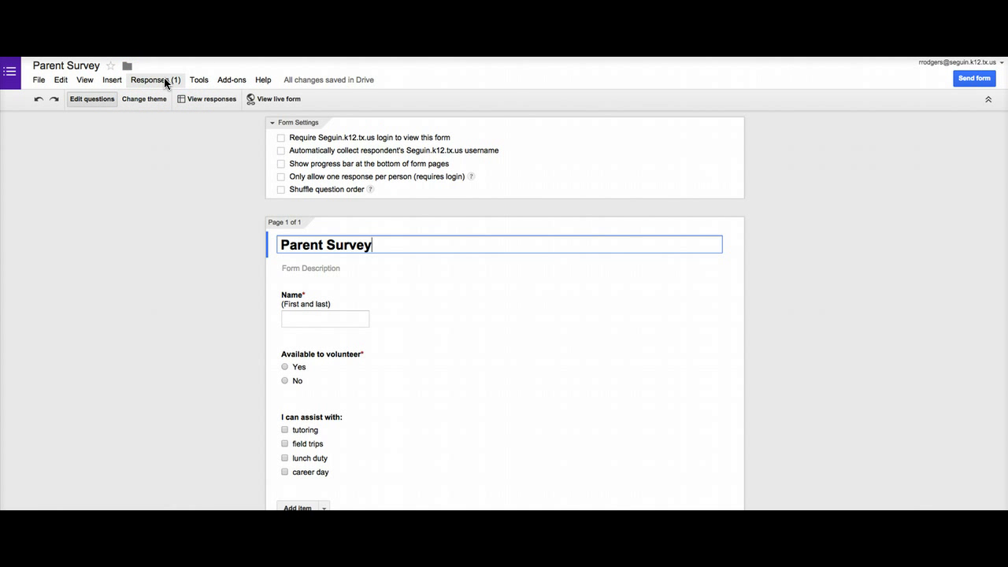
# - Bring up the Responses (1) menu in the form editor
pyautogui.click(155, 79)
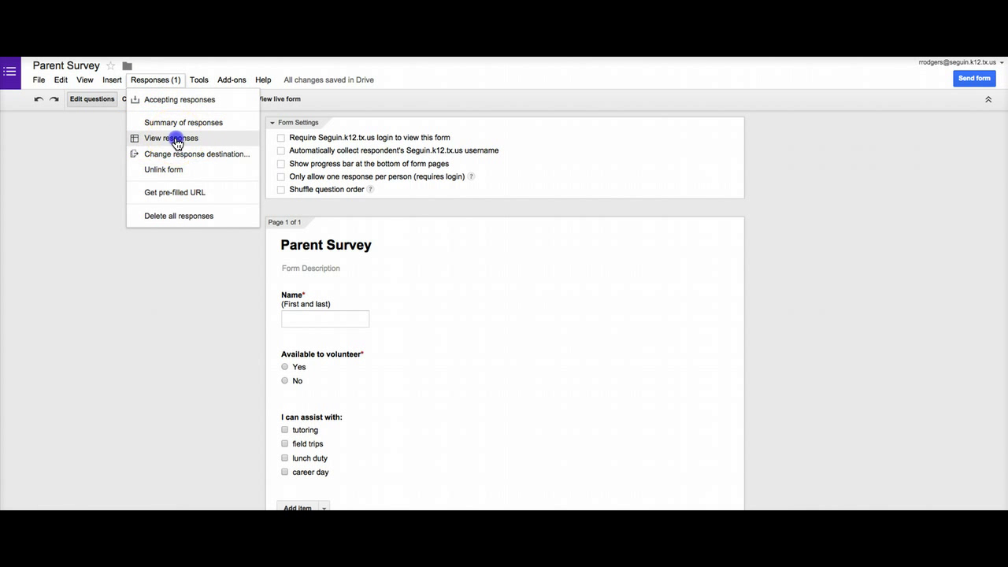
# - View responses to open the Parent Survey (Responses) spreadsheet with Bob Smith's row
pyautogui.click(170, 138)
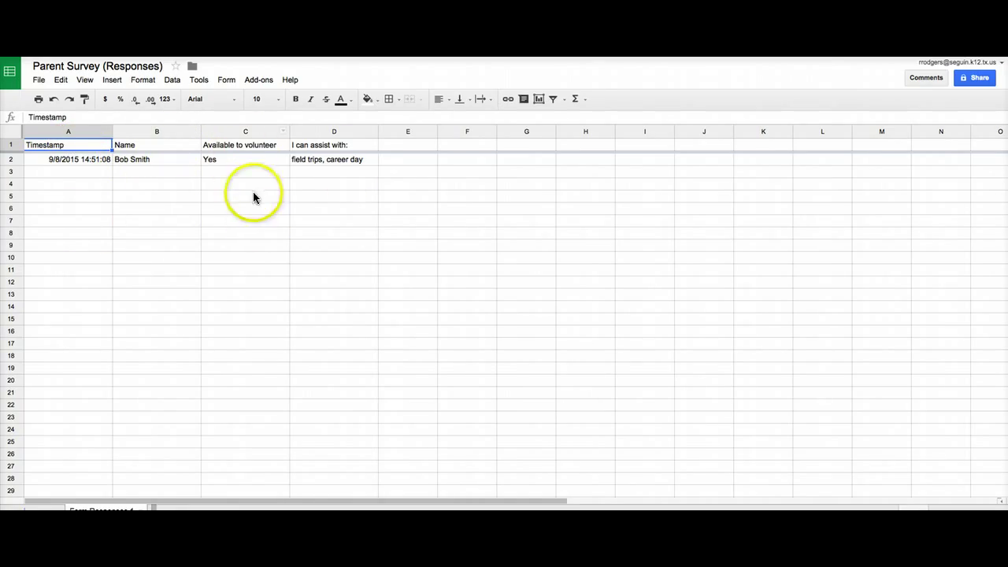
pyautogui.moveTo(361, 178)
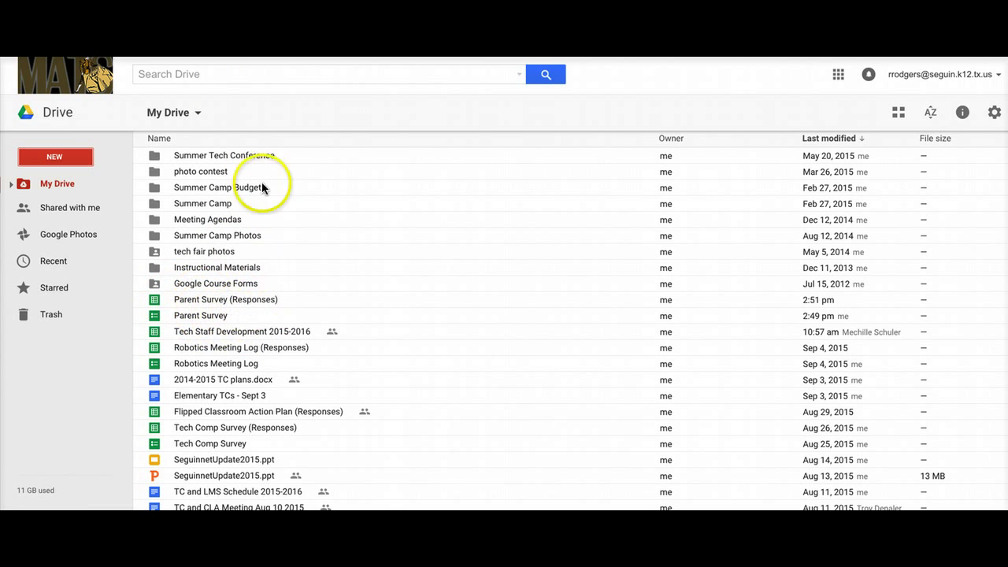
# - Reopen Parent Survey (Responses) from the My Drive list
pyautogui.doubleClick(225, 299)
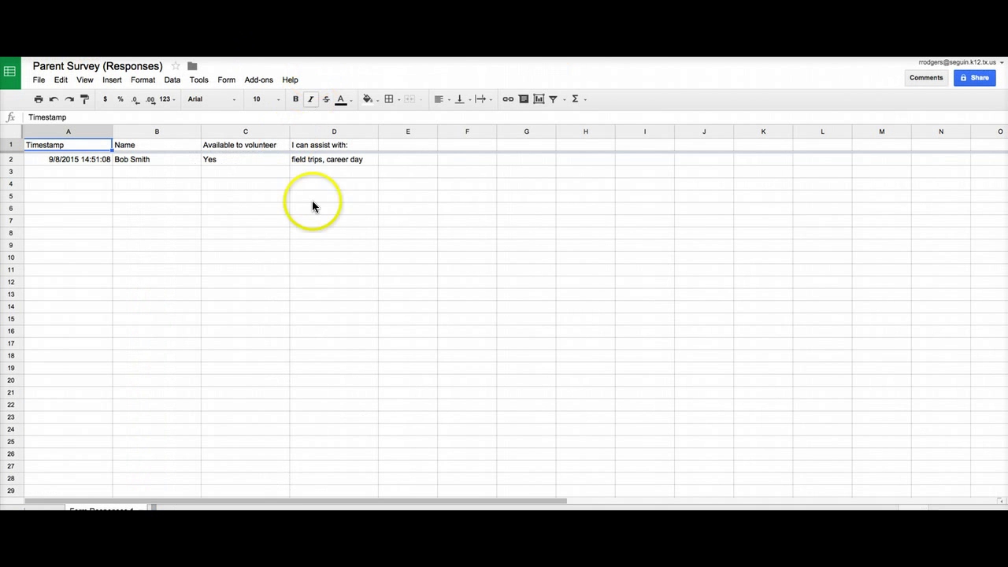